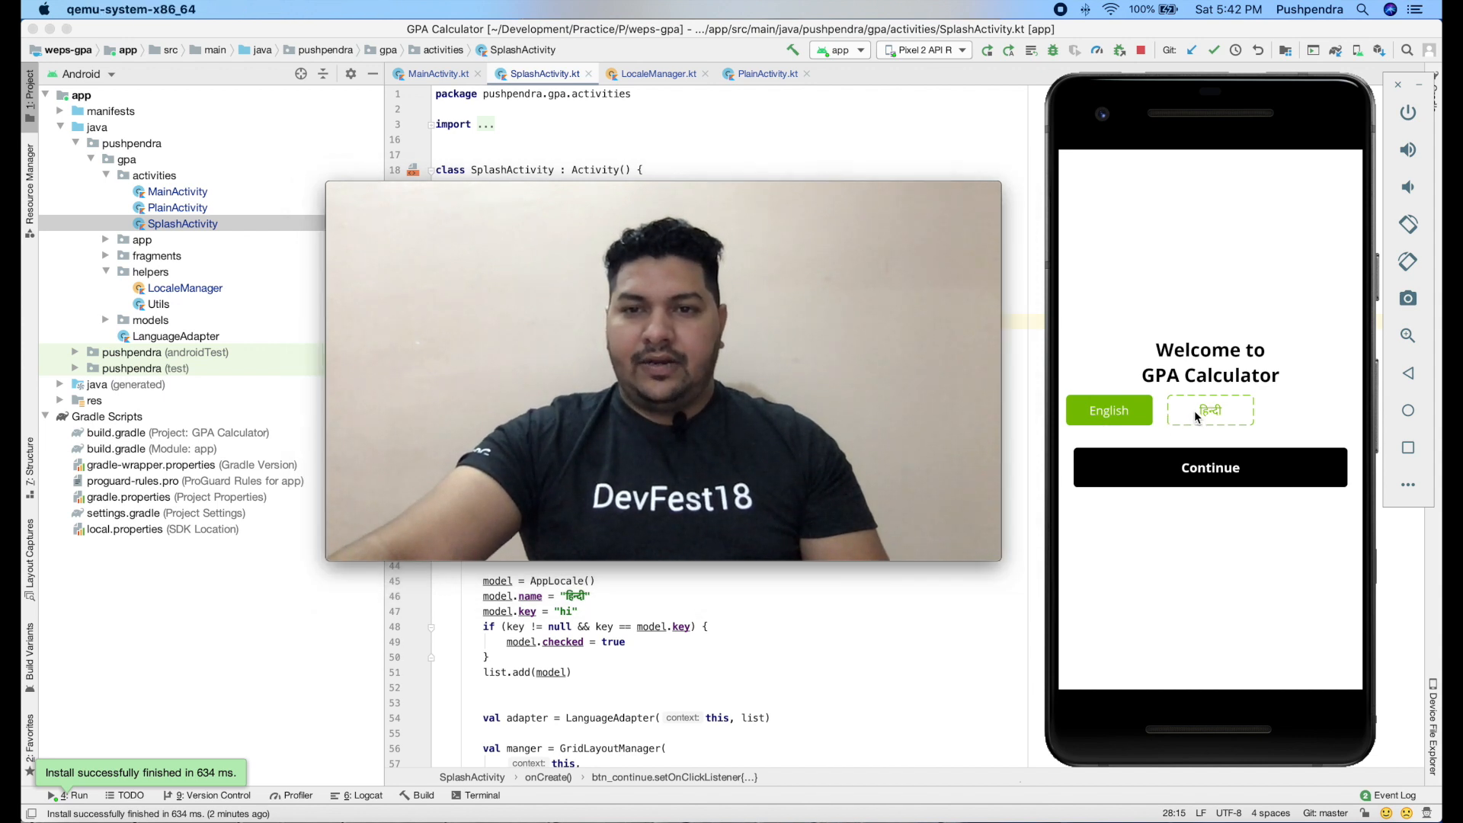
Toggle the GPA Calculator to Hindi and back to English, then walk through Average of 4 and New GPA Calculation.
{"action": "left_click", "coordinate": [1209, 410]}
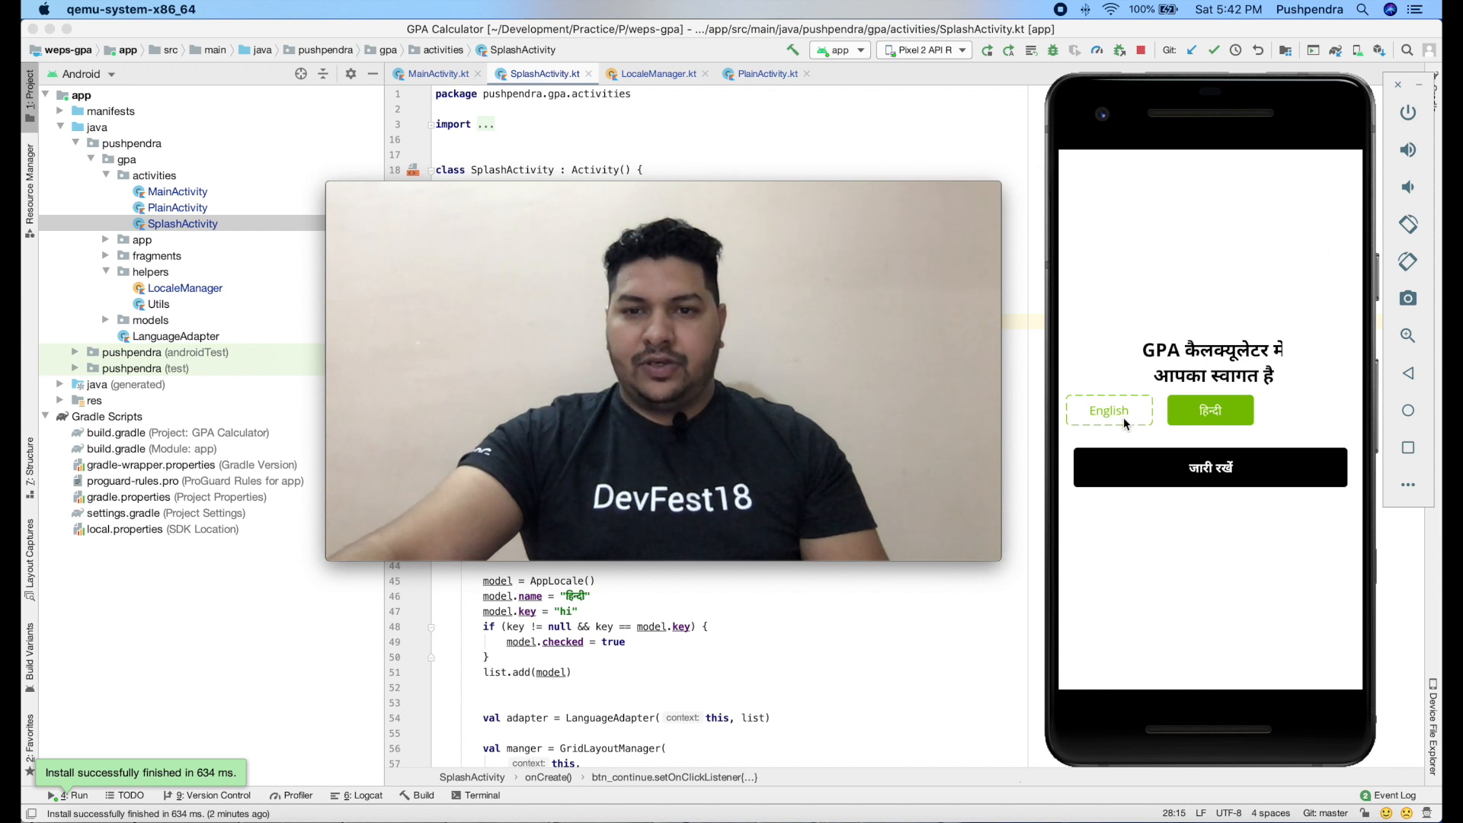
{"action": "left_click", "coordinate": [1108, 410]}
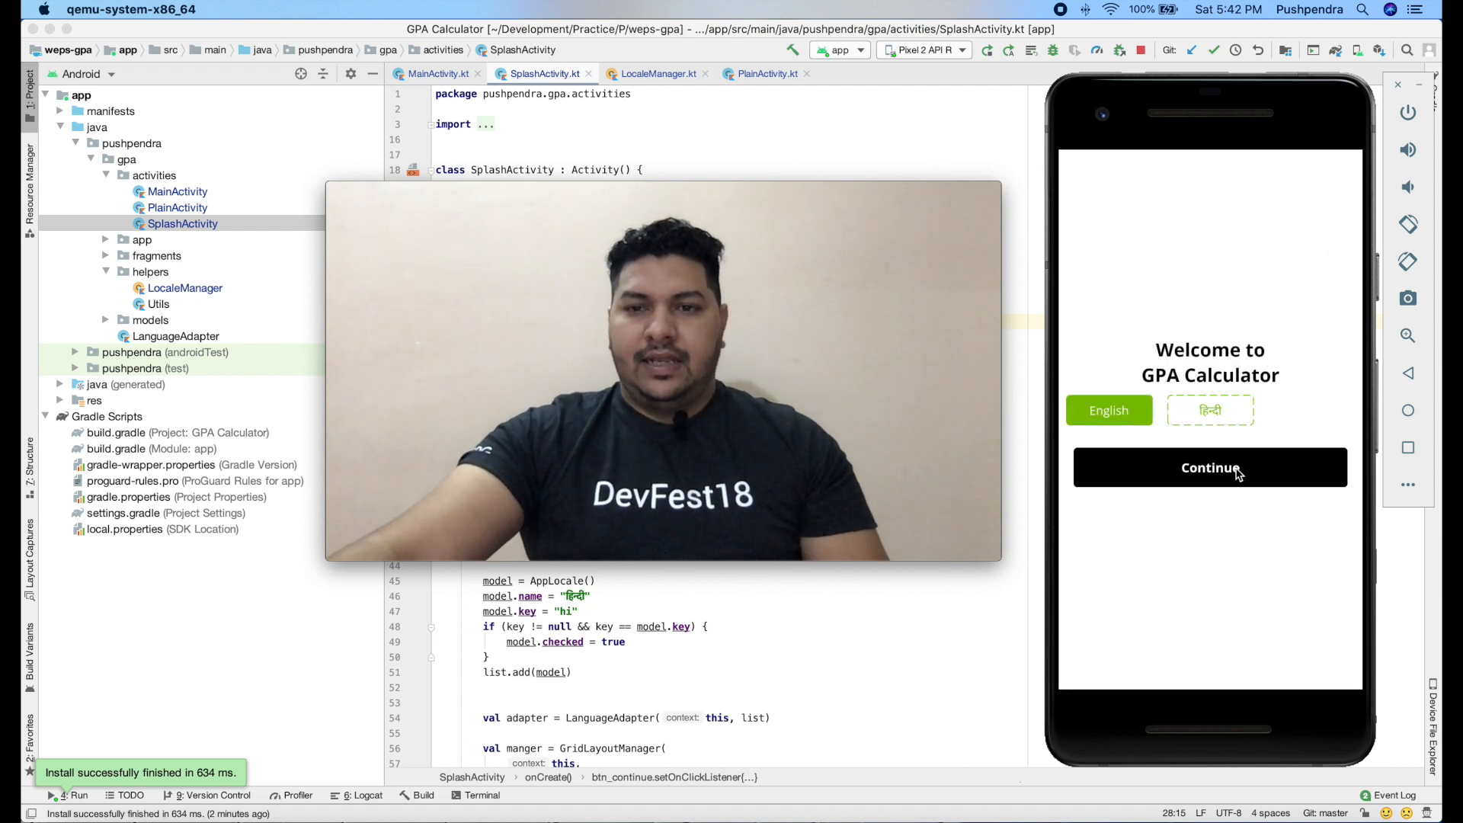
{"action": "left_click", "coordinate": [1208, 468]}
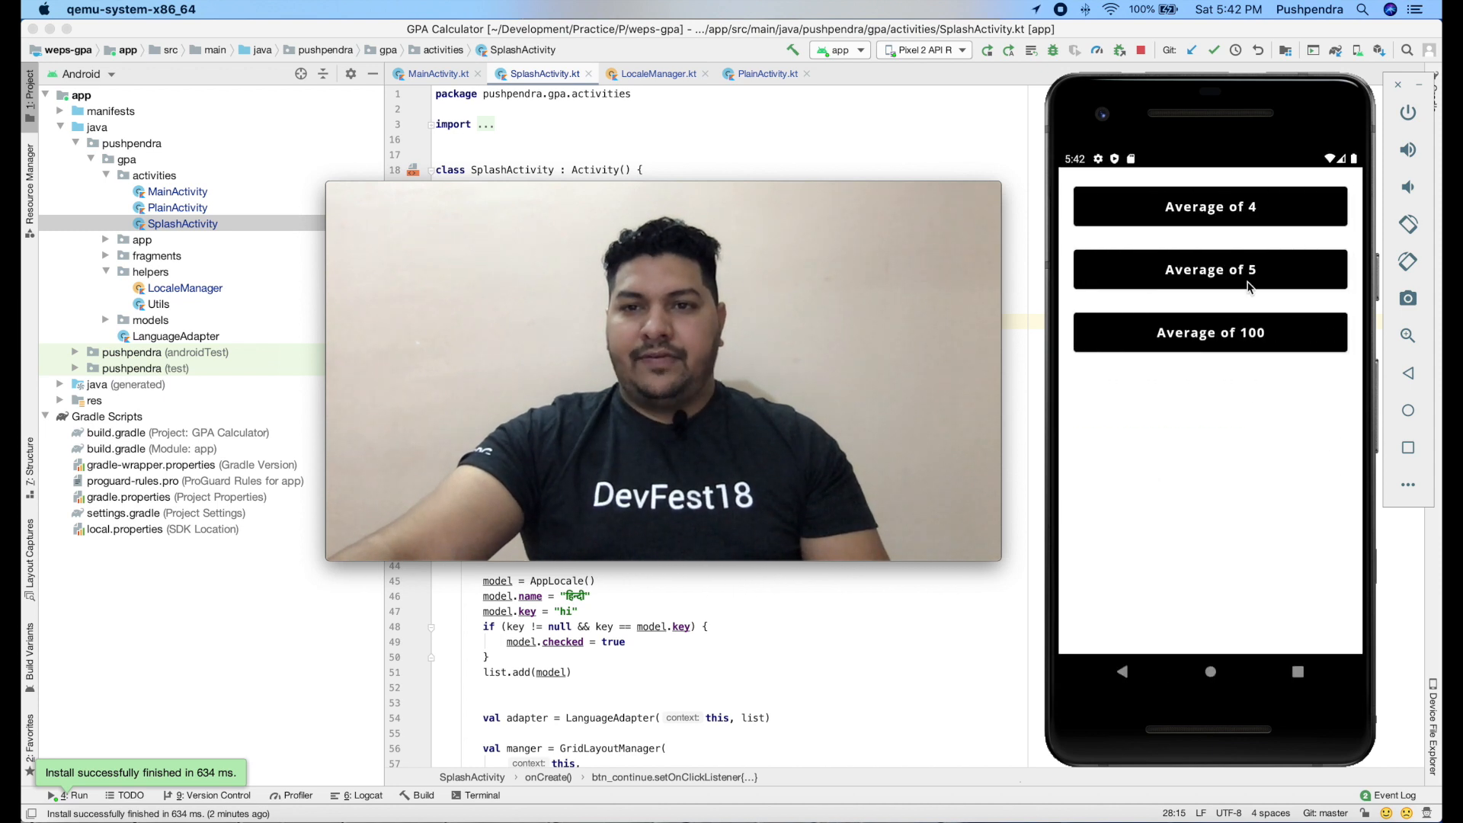
{"action": "left_click", "coordinate": [1210, 206]}
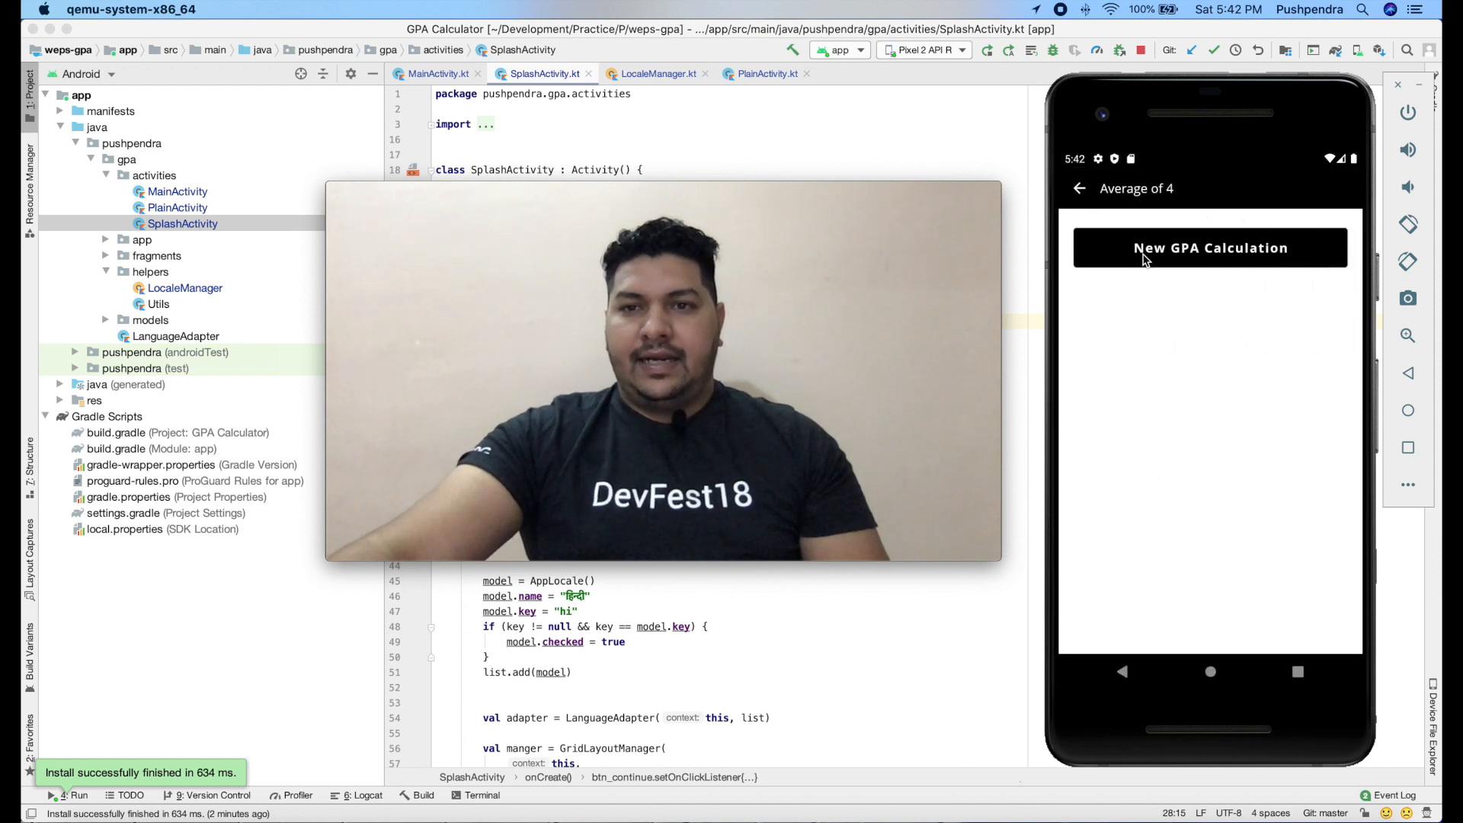
{"action": "left_click", "coordinate": [1209, 247]}
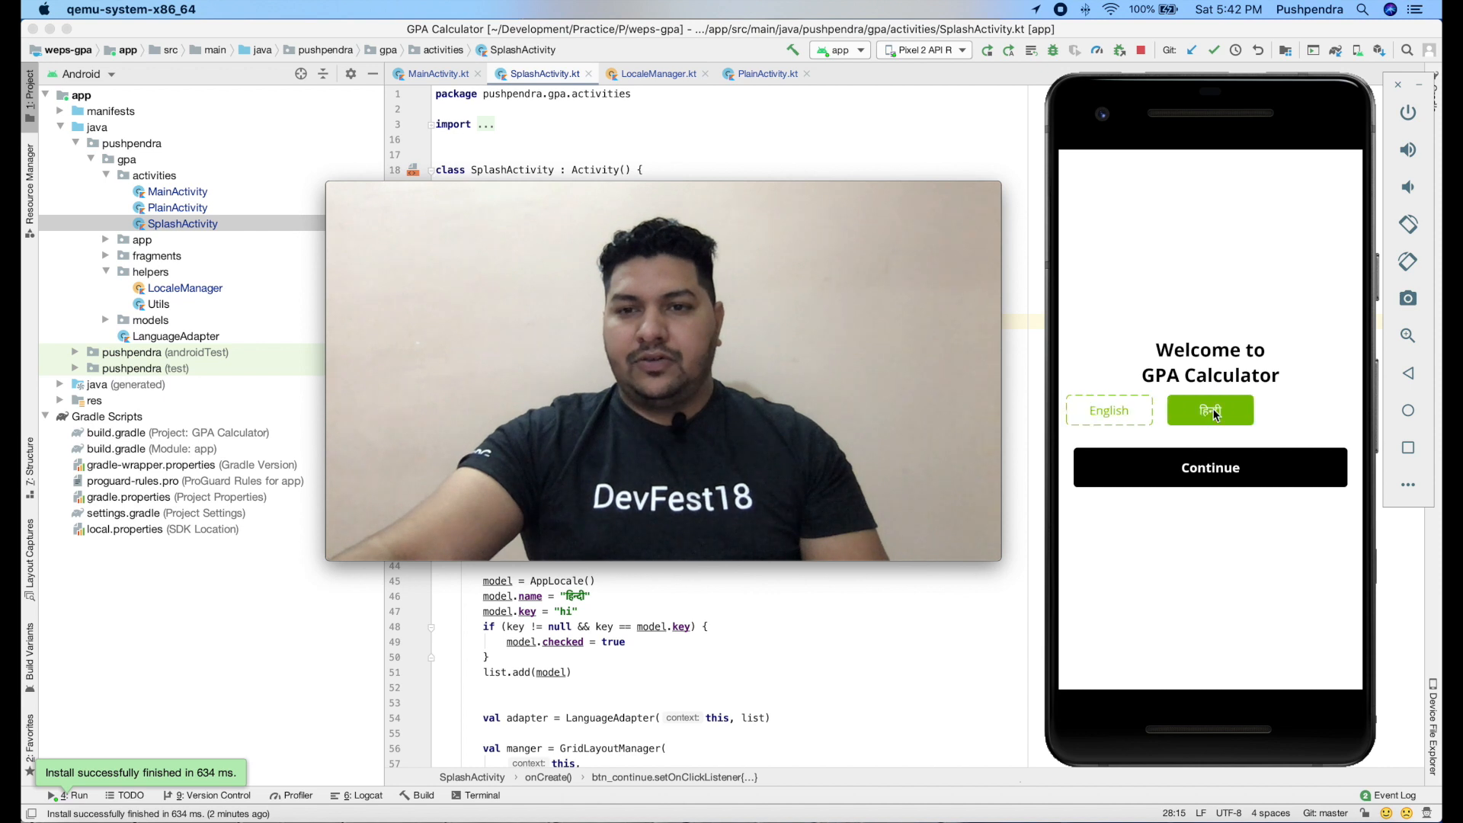
Switch the app to Hindi and walk through the Hindi averages and New GPA Calculation screens.
{"action": "left_click", "coordinate": [1210, 410]}
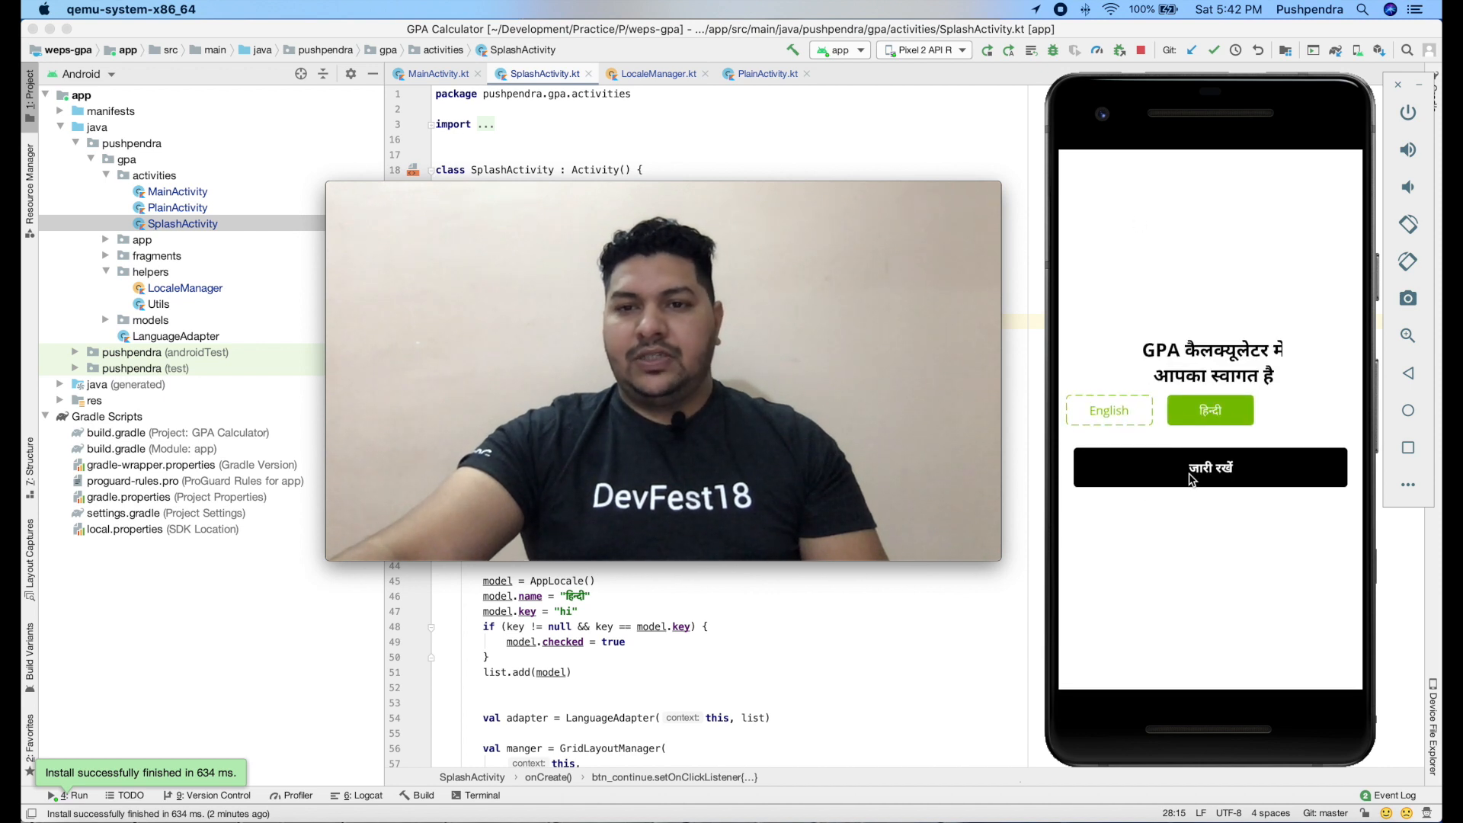
{"action": "left_click", "coordinate": [1208, 467]}
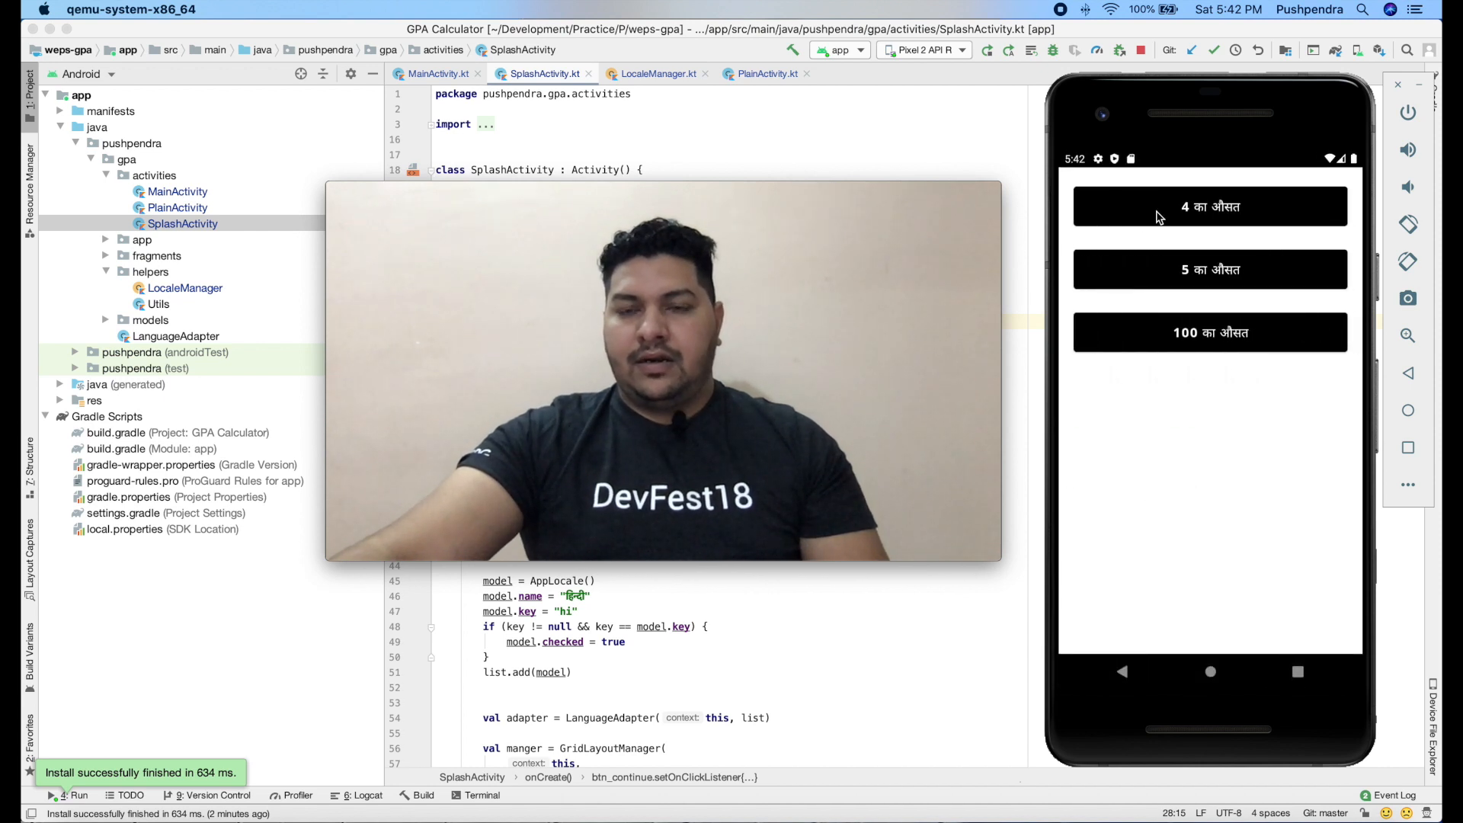
{"action": "left_click", "coordinate": [1209, 206]}
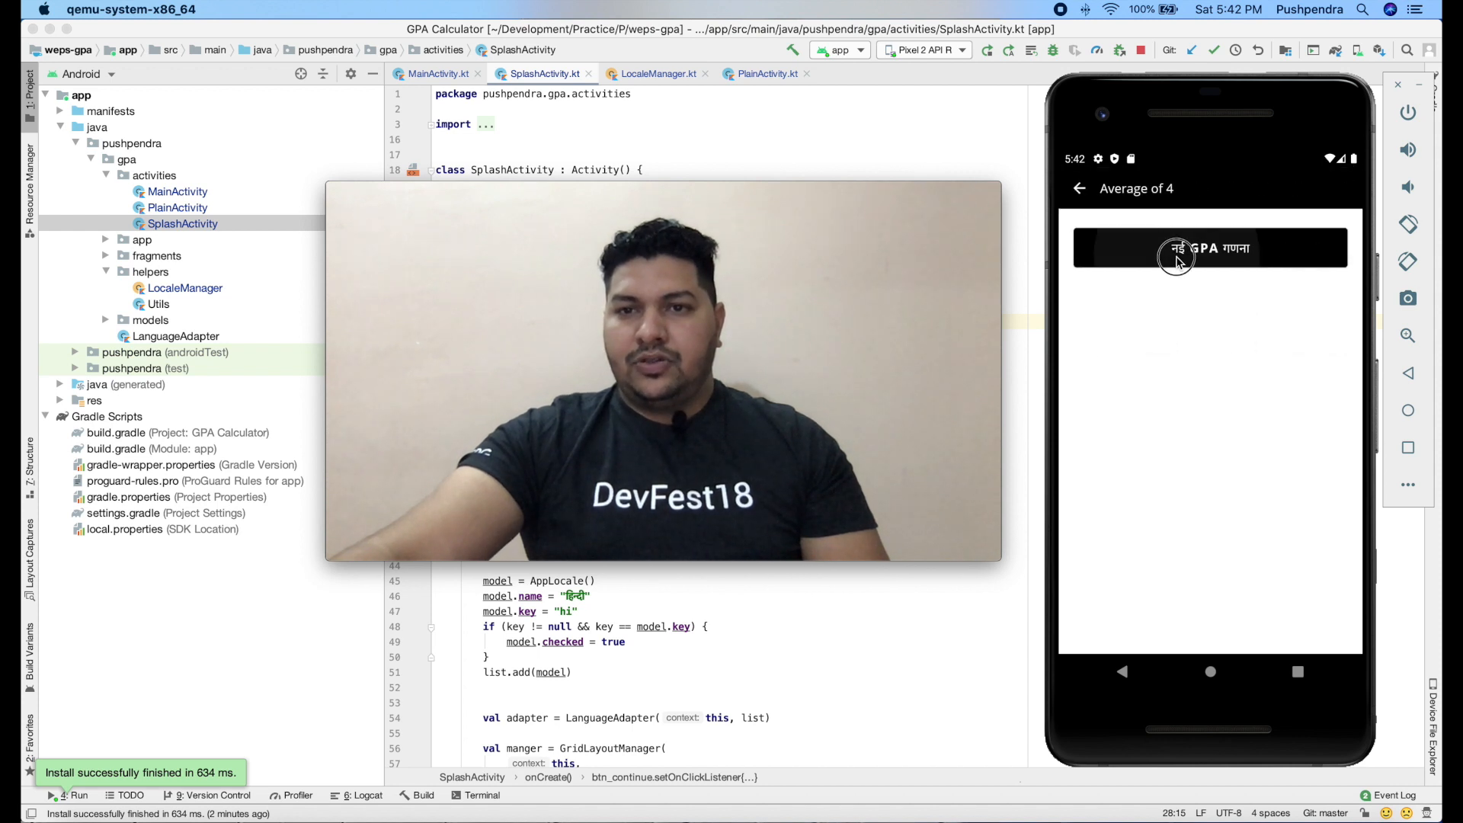
{"action": "left_click", "coordinate": [1209, 248]}
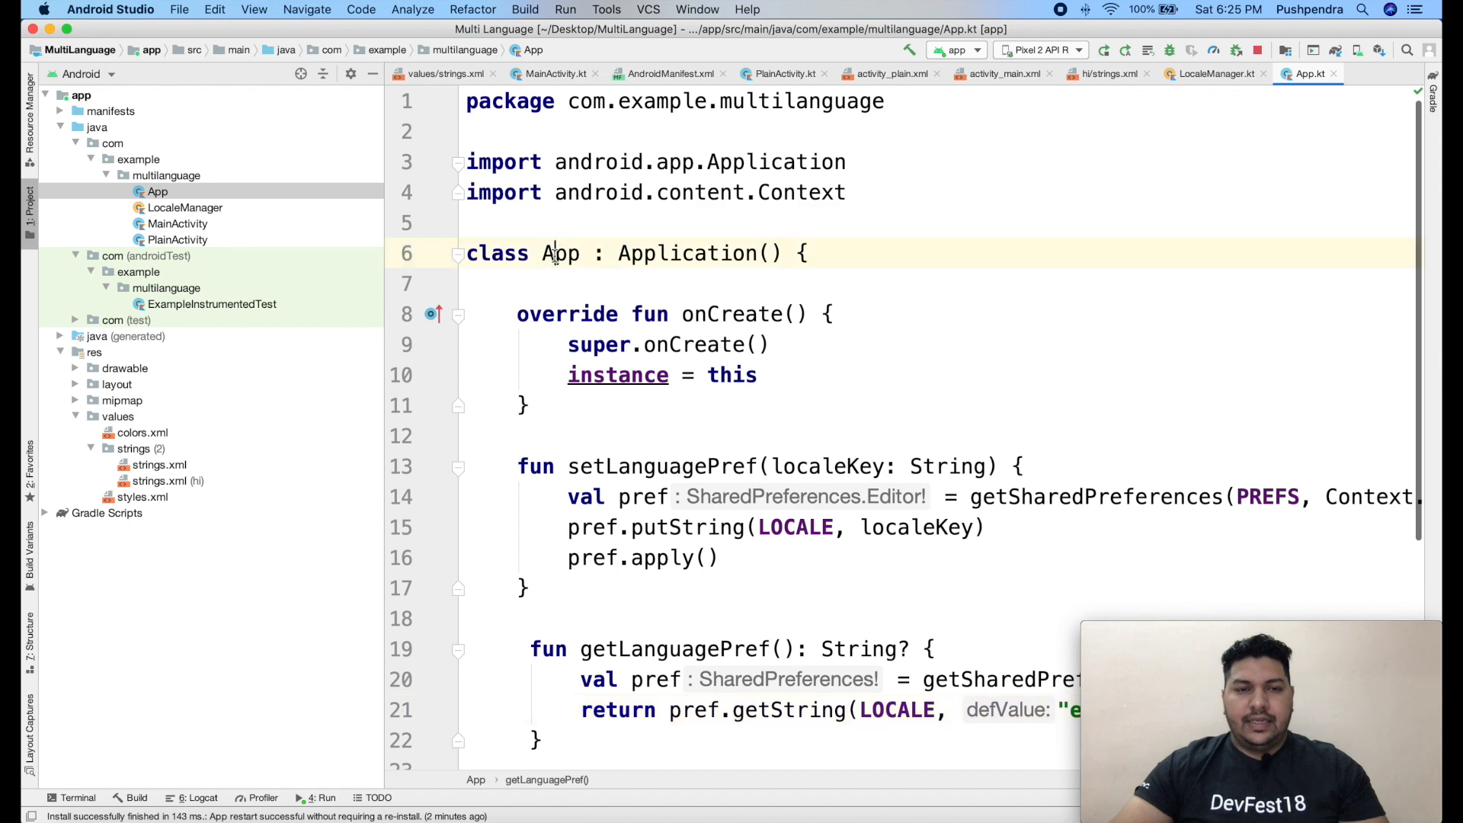
Highlight the App class name while reviewing App.kt.
{"action": "double_click", "coordinate": [559, 253]}
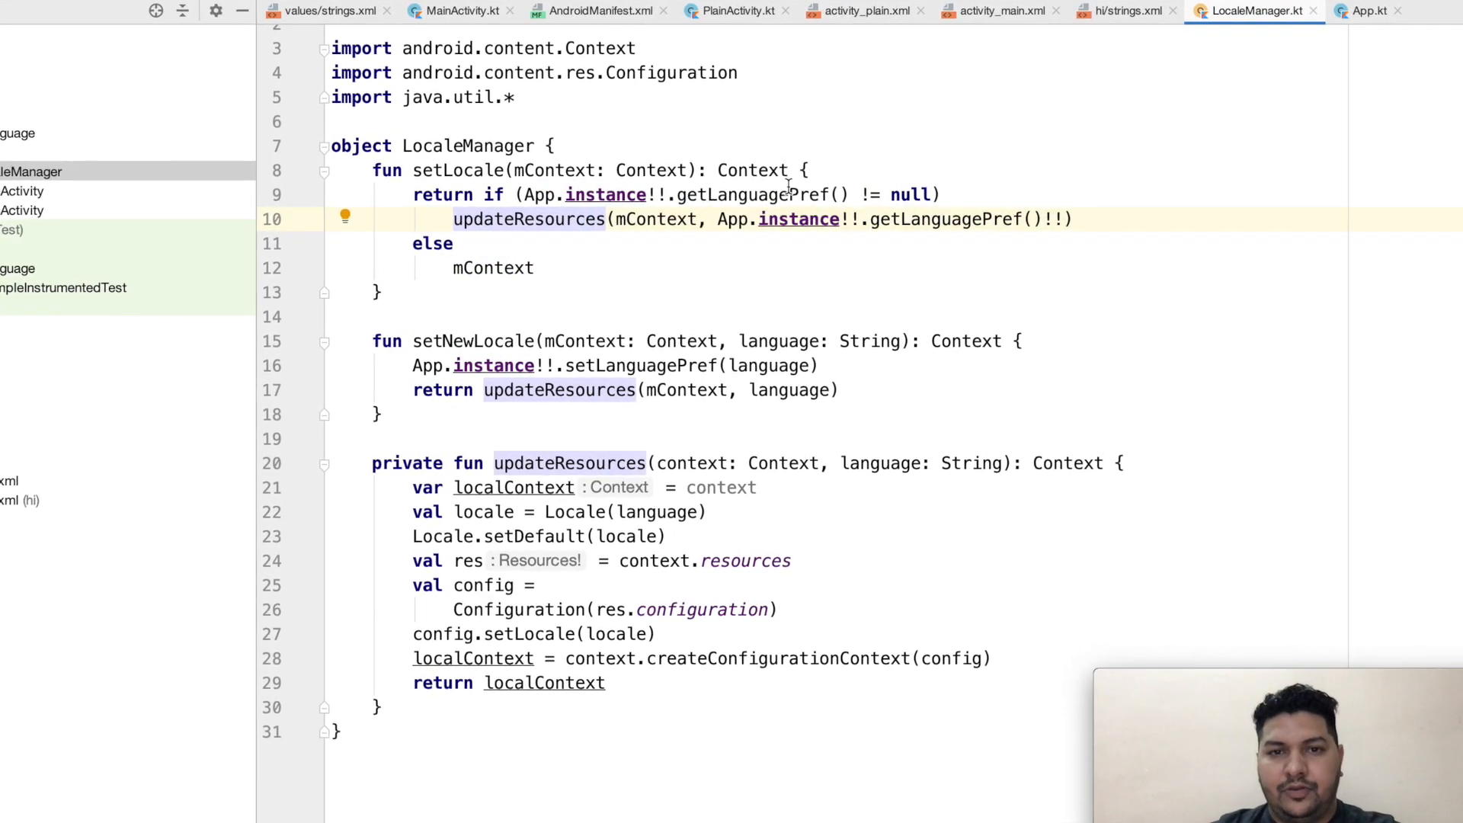
Bring MainActivity.kt into view with its hindi and english click listeners.
{"action": "left_click", "coordinate": [1367, 11]}
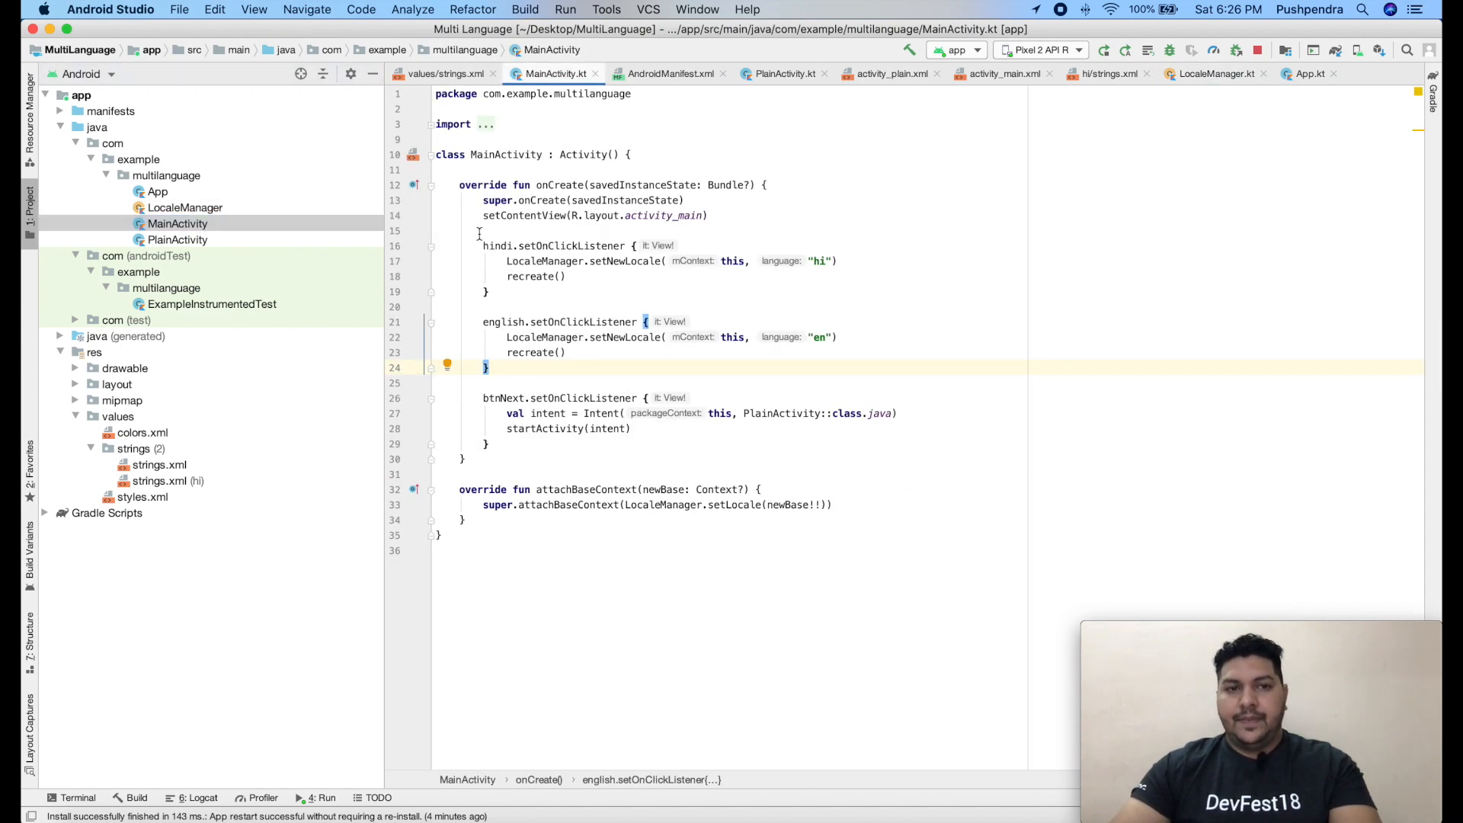
View the Hindi strings.xml translations and select the strings resource group.
{"action": "left_click", "coordinate": [1003, 73]}
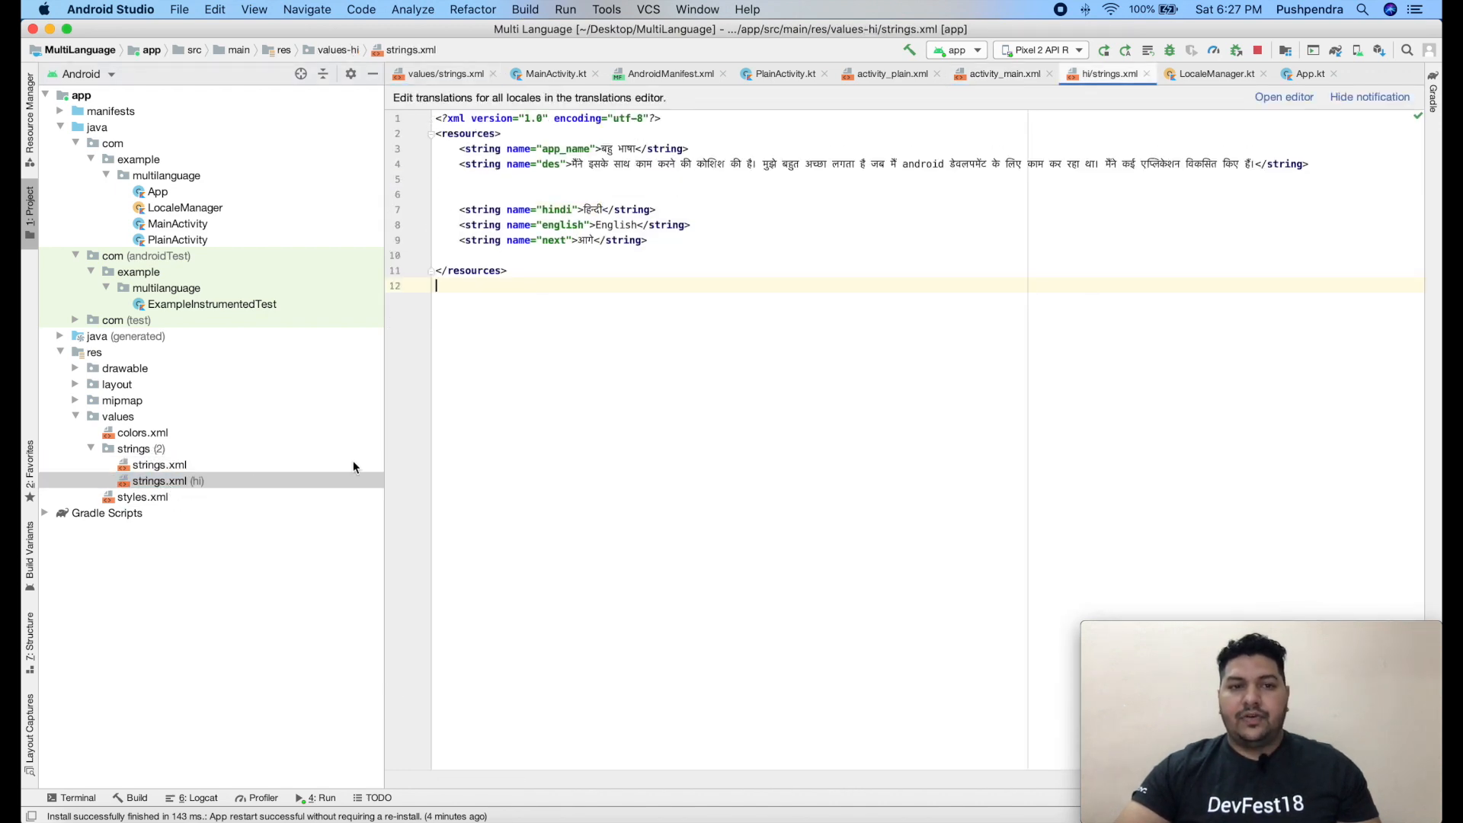
{"action": "left_click", "coordinate": [140, 448]}
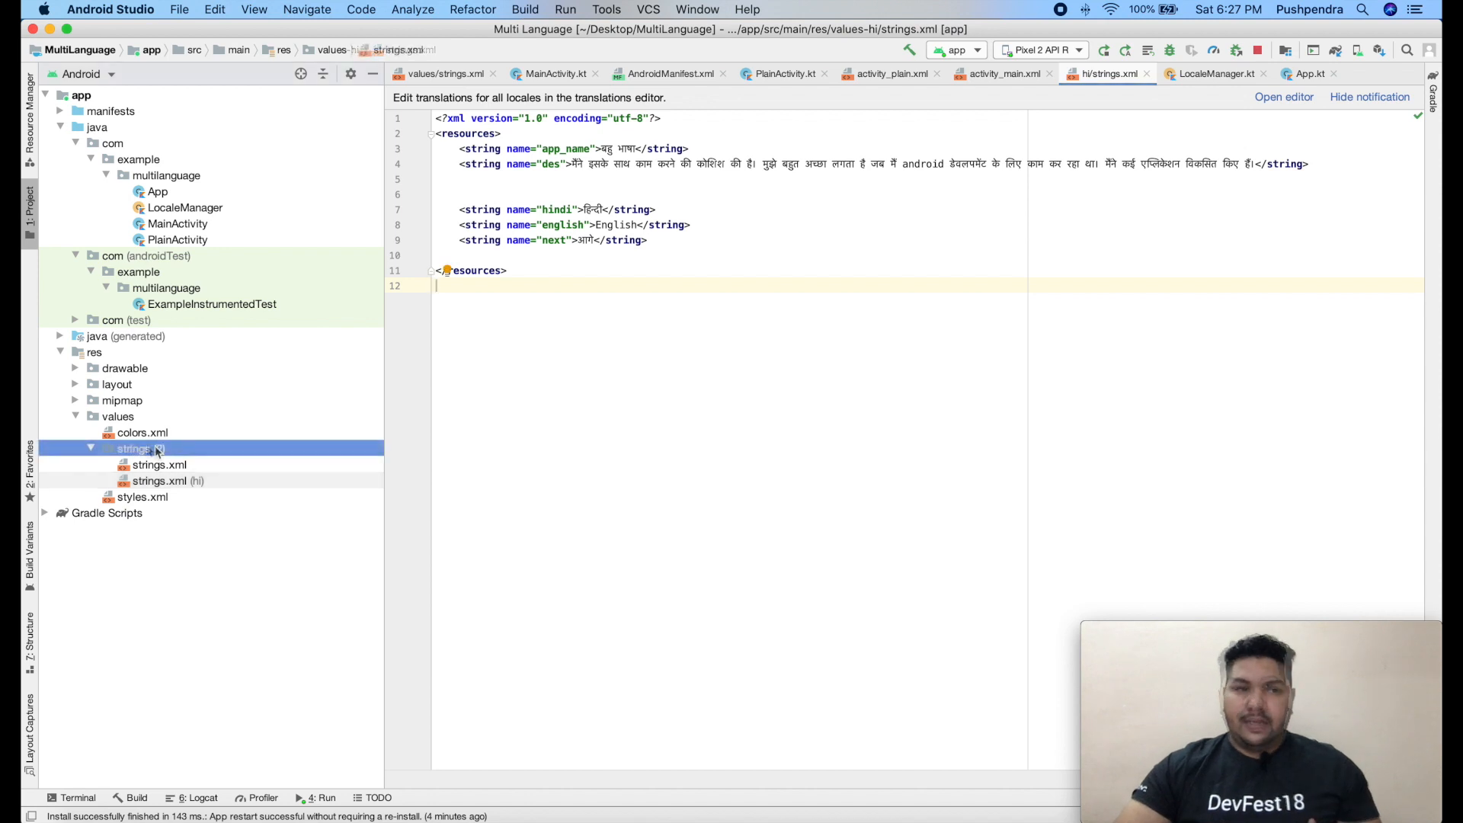
Start a New Resource File with the Locale qualifier set to Hindi (search 'hin').
{"action": "right_click", "coordinate": [132, 448]}
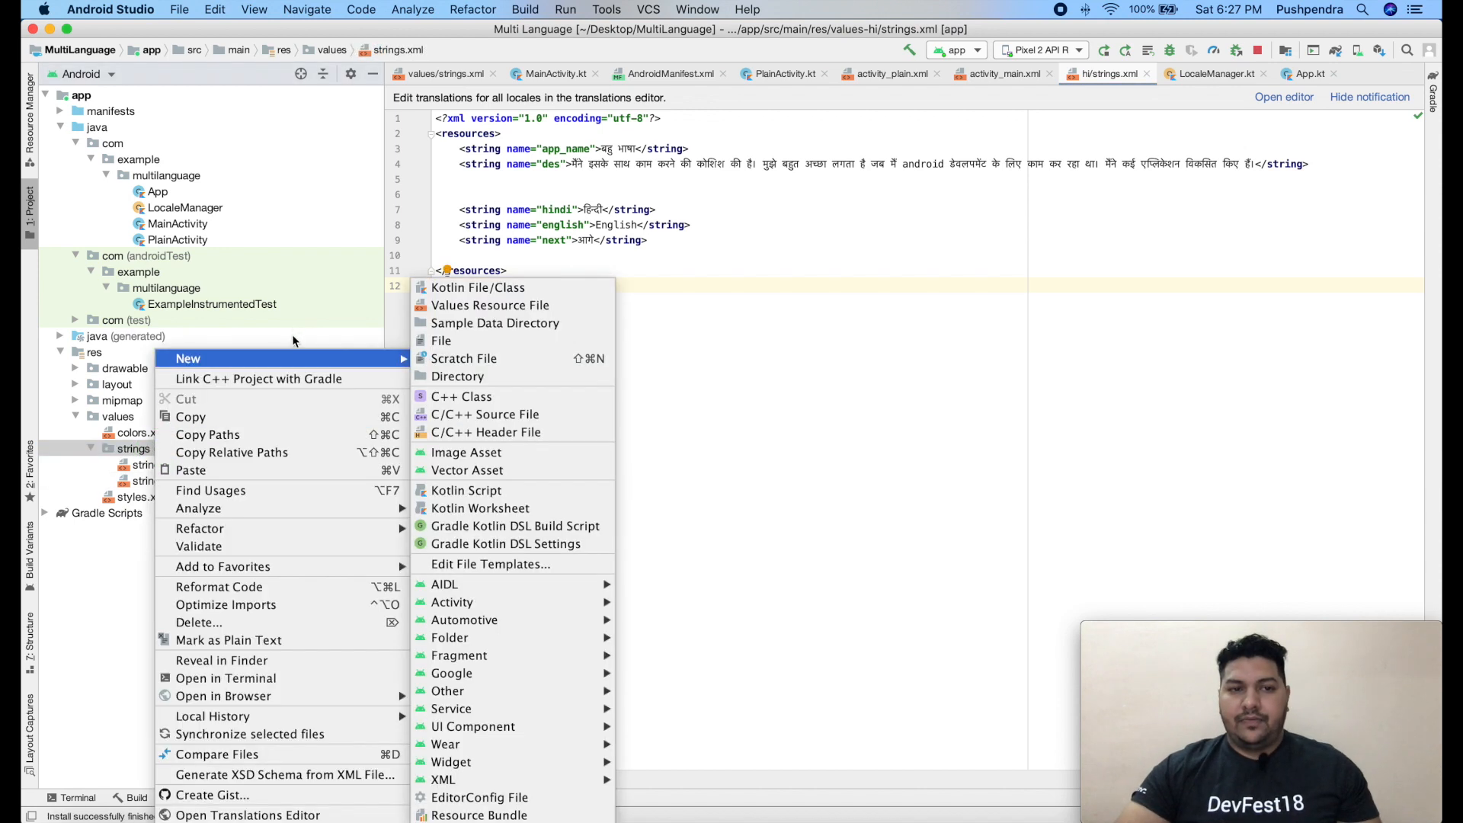
{"action": "left_click", "coordinate": [490, 305]}
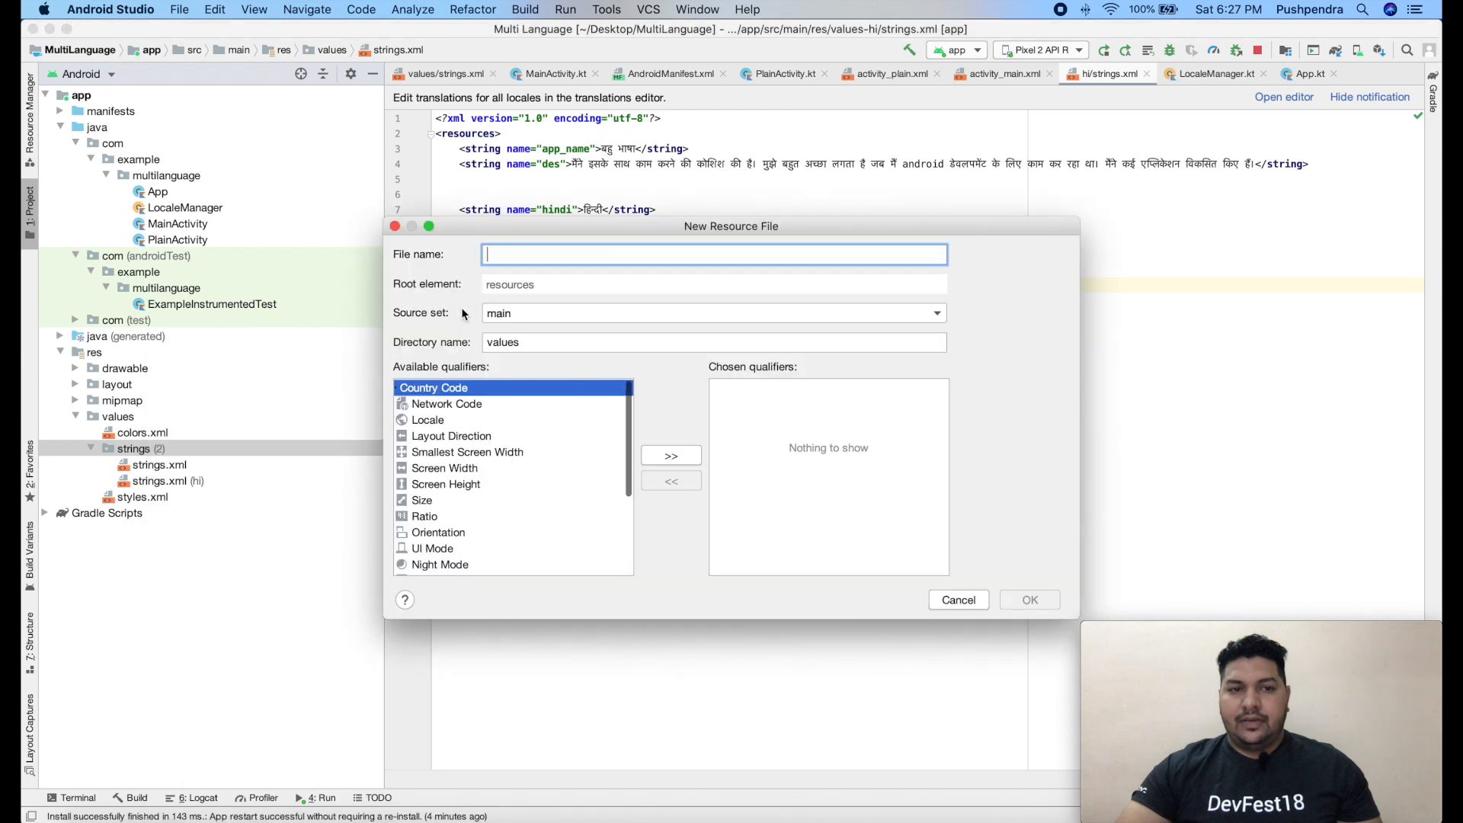
{"action": "mouse_move", "coordinate": [432, 424]}
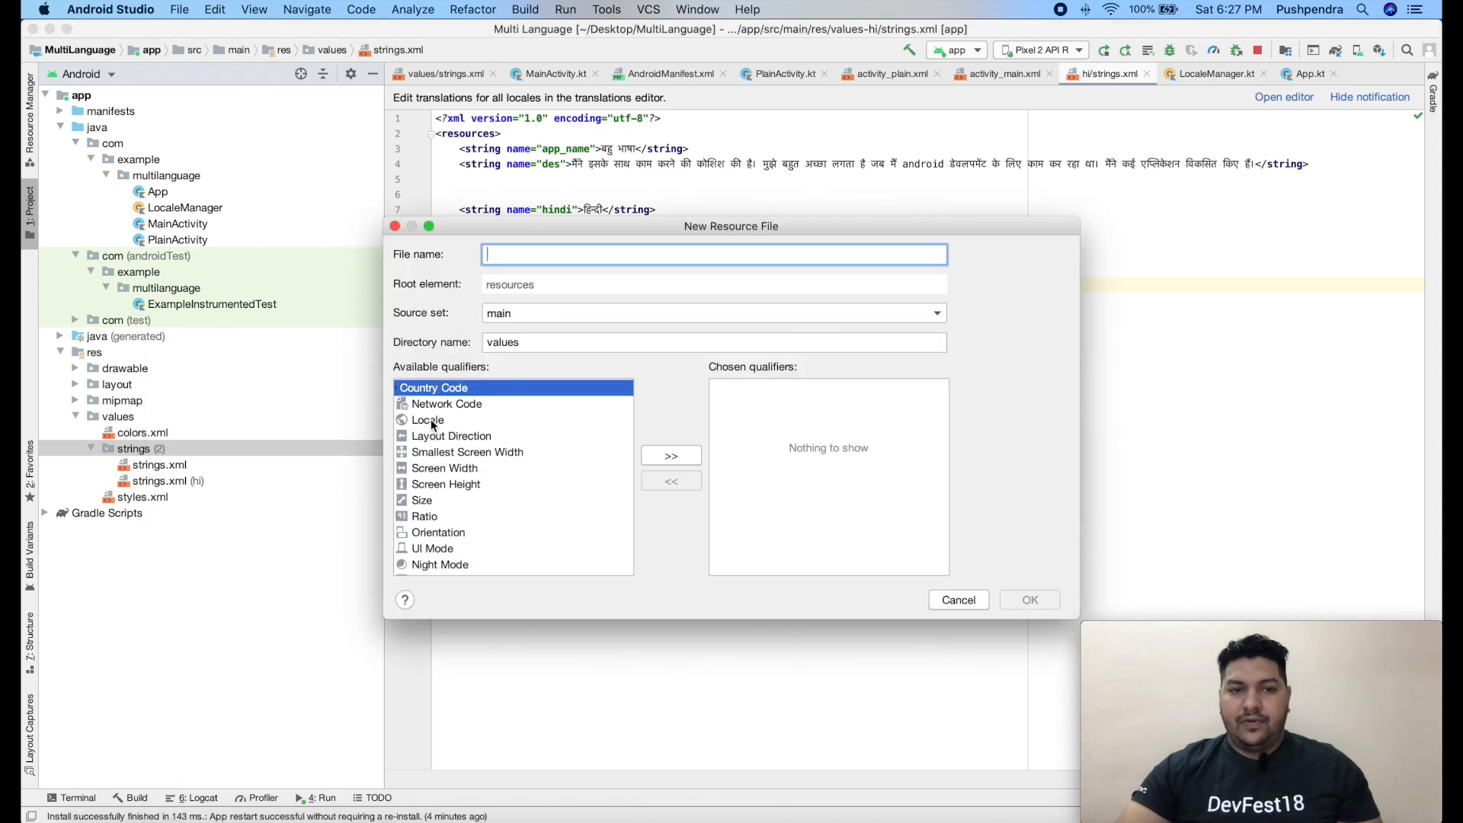
{"action": "left_click", "coordinate": [427, 419]}
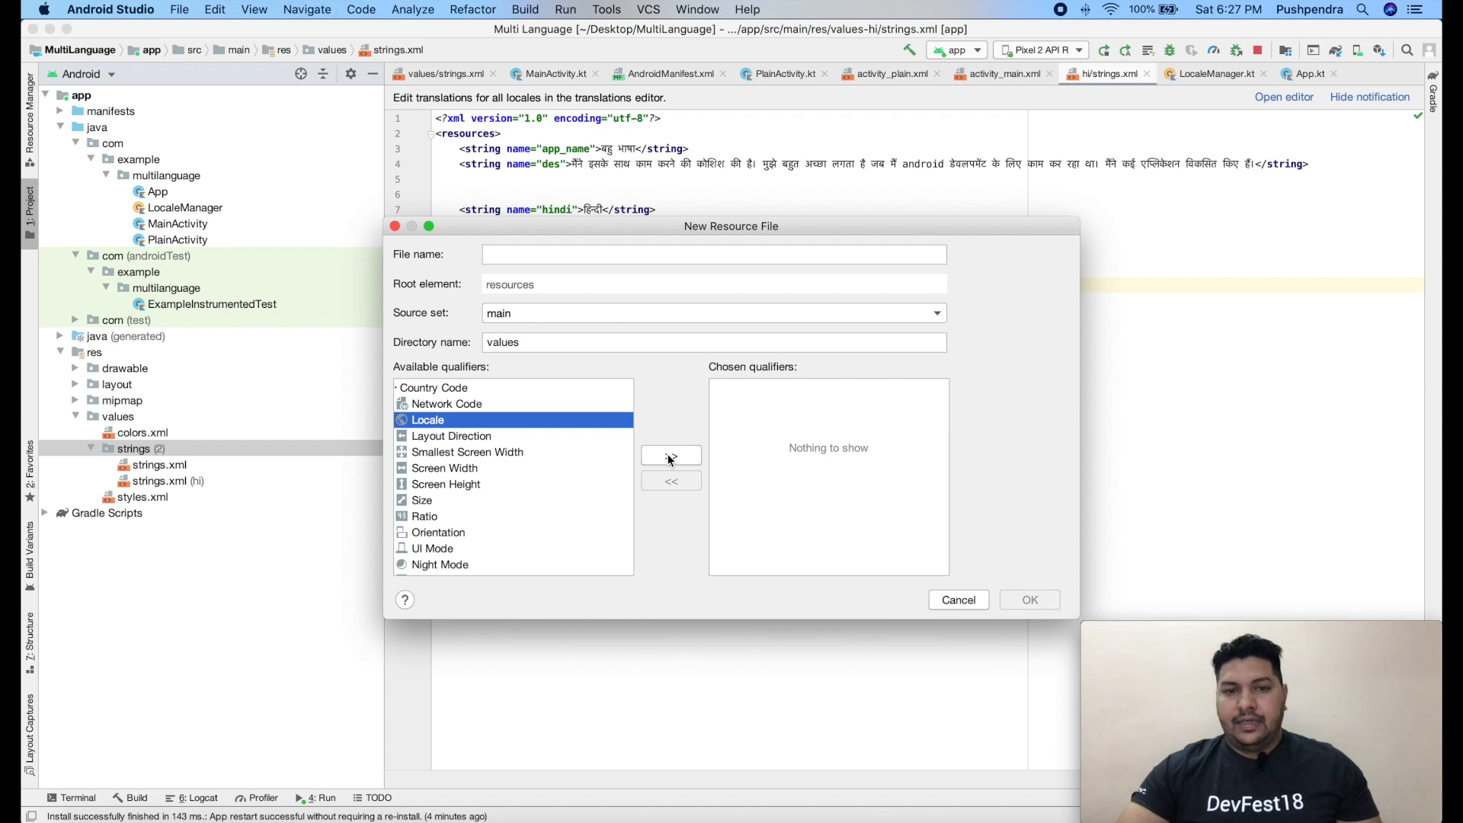
{"action": "left_click", "coordinate": [671, 455]}
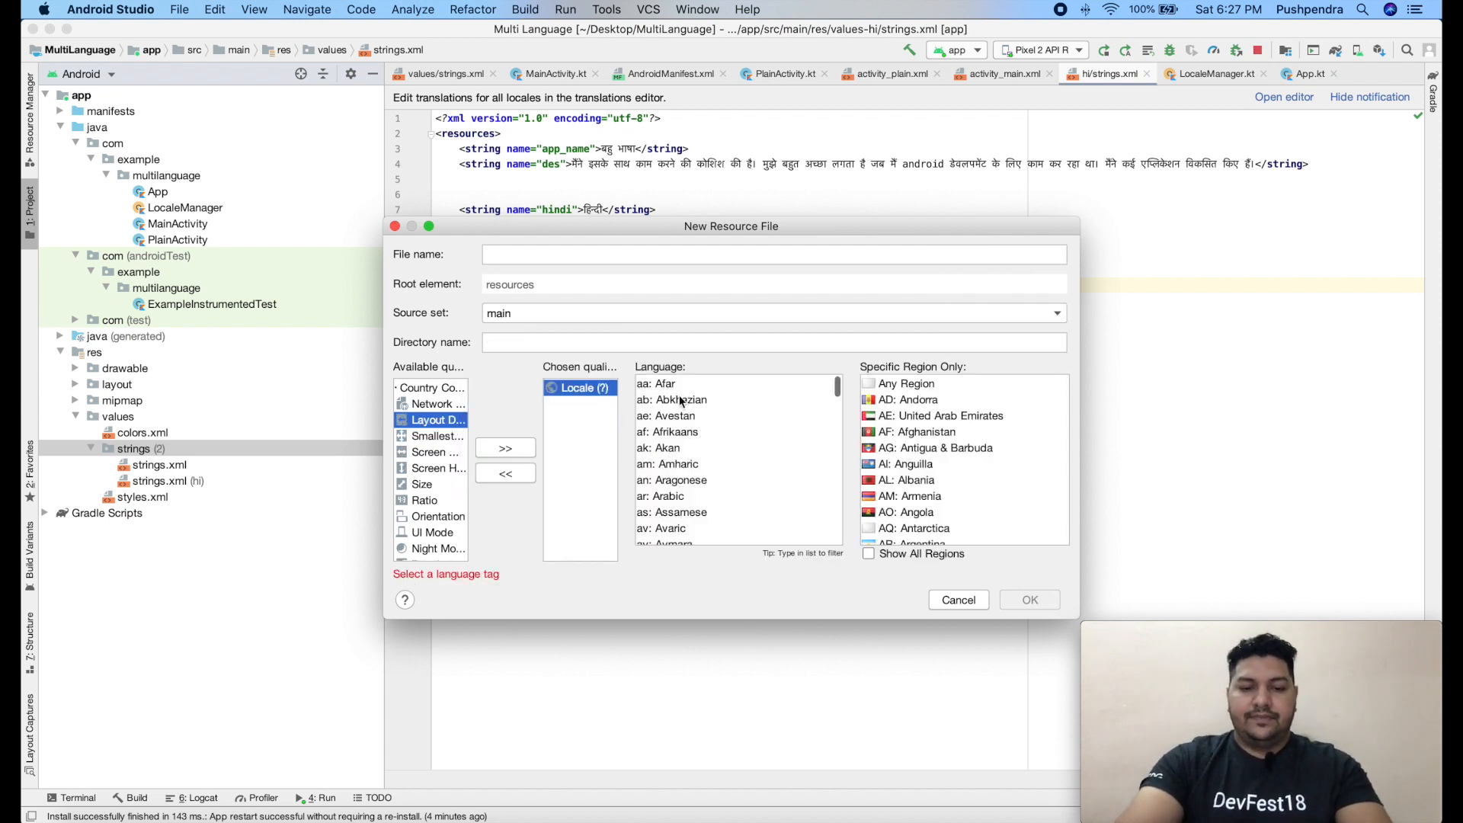
{"action": "left_click", "coordinate": [683, 400]}
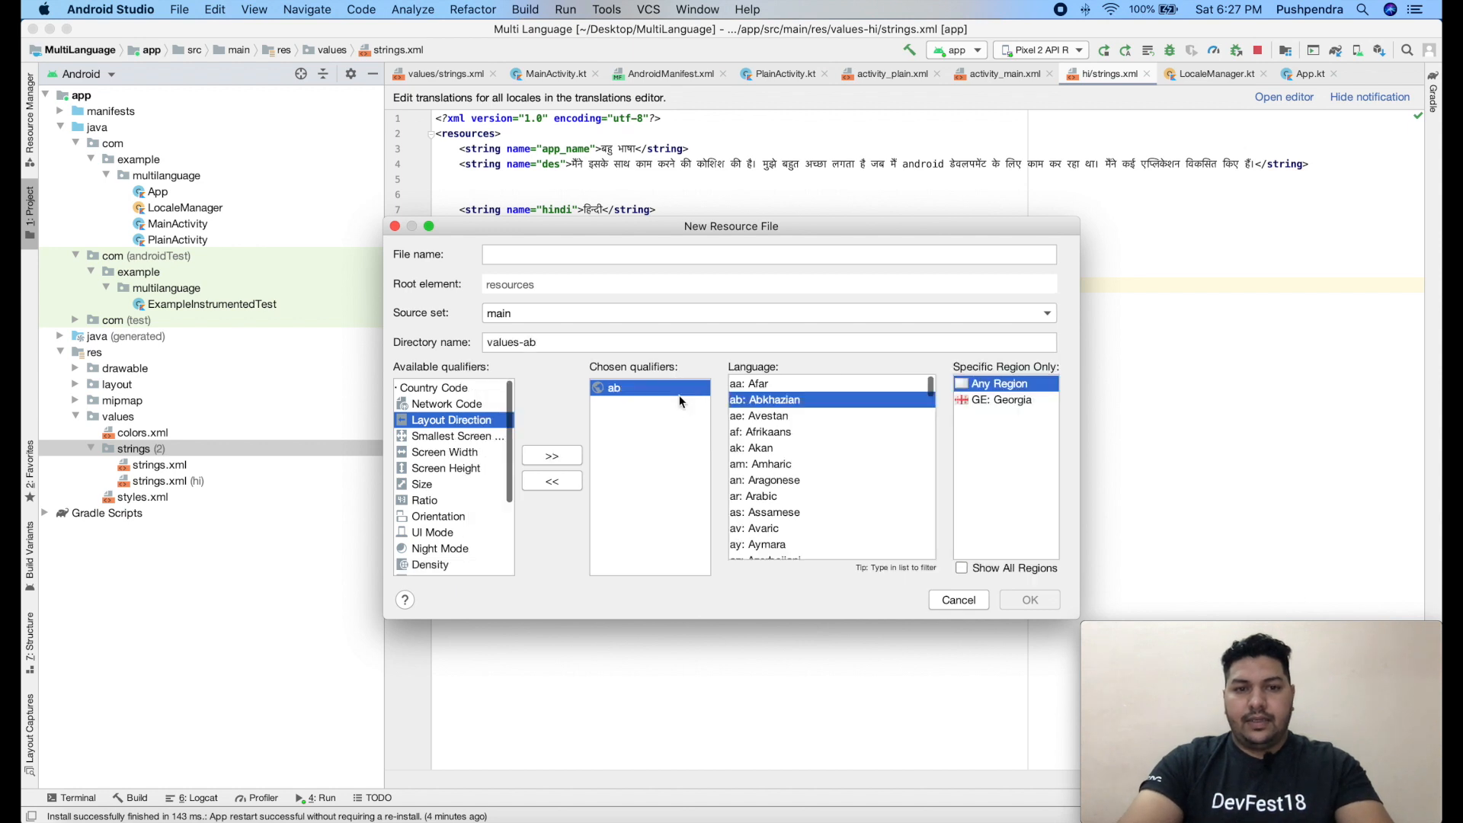
{"action": "type", "text": "hin"}
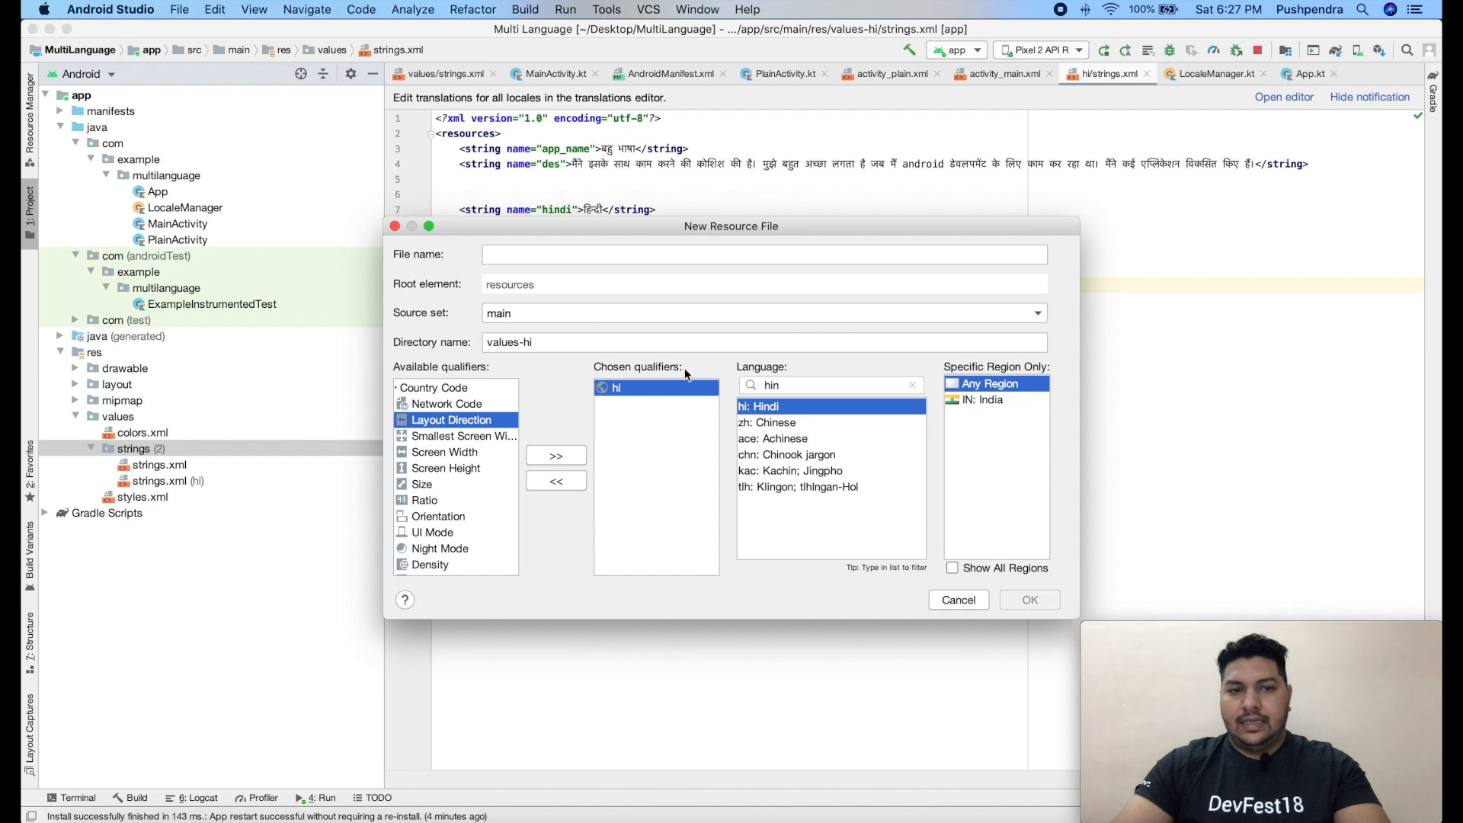
Name the file strings.xml for values-hi, then cancel without creating it.
{"action": "left_click", "coordinate": [764, 255]}
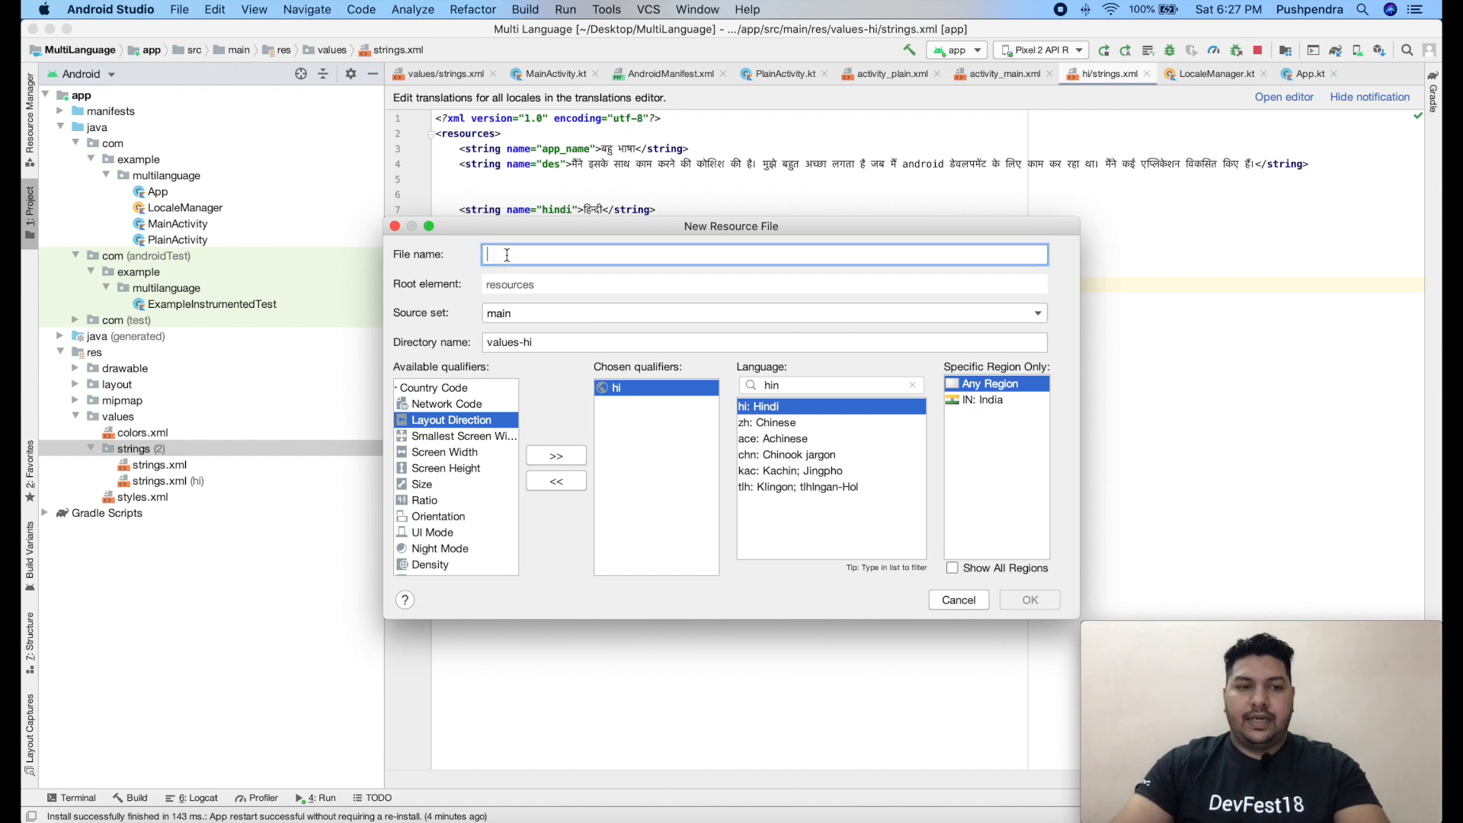
{"action": "type", "text": "string"}
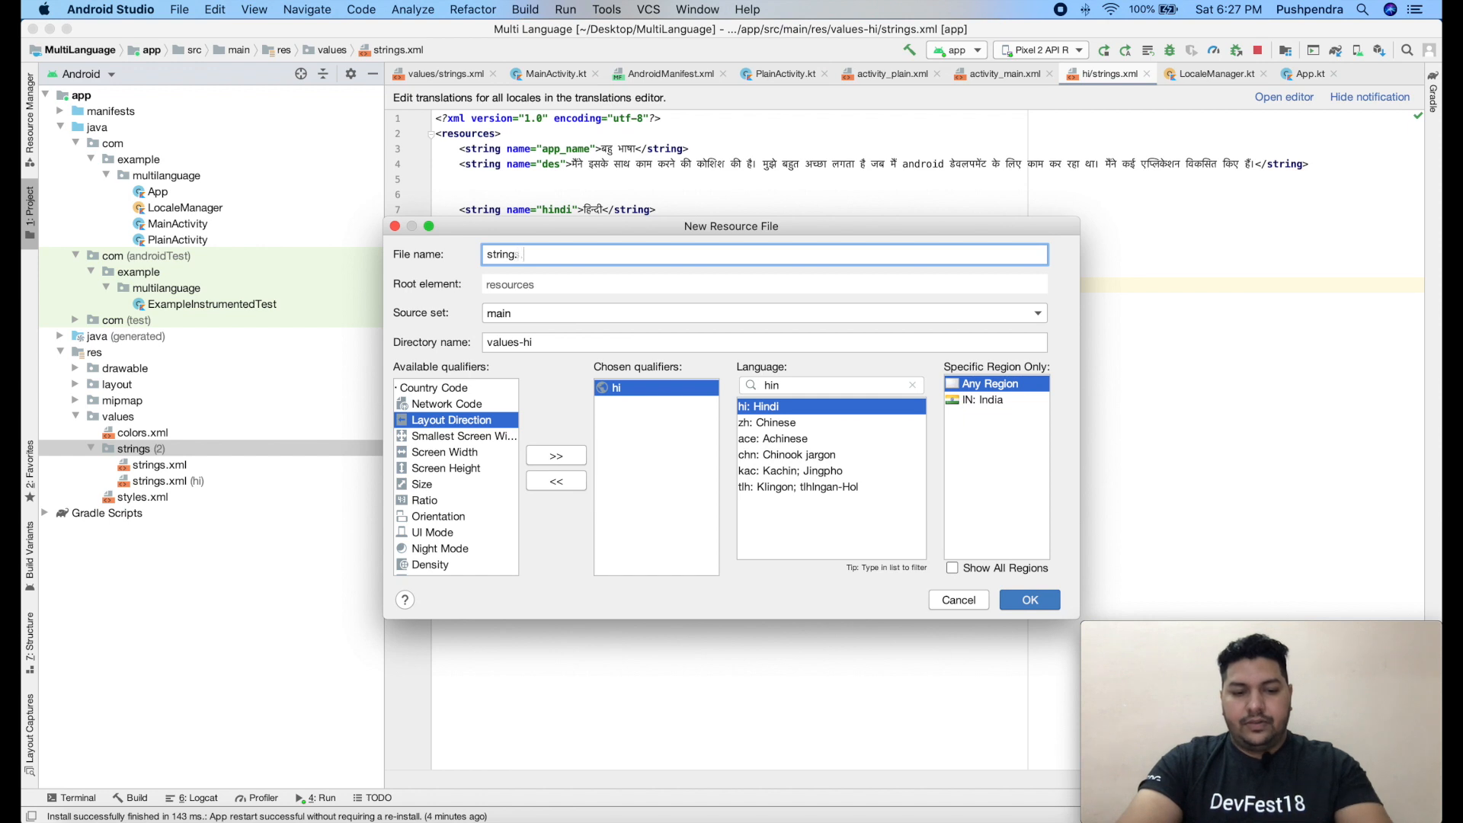
{"action": "type", "text": "strings.xml"}
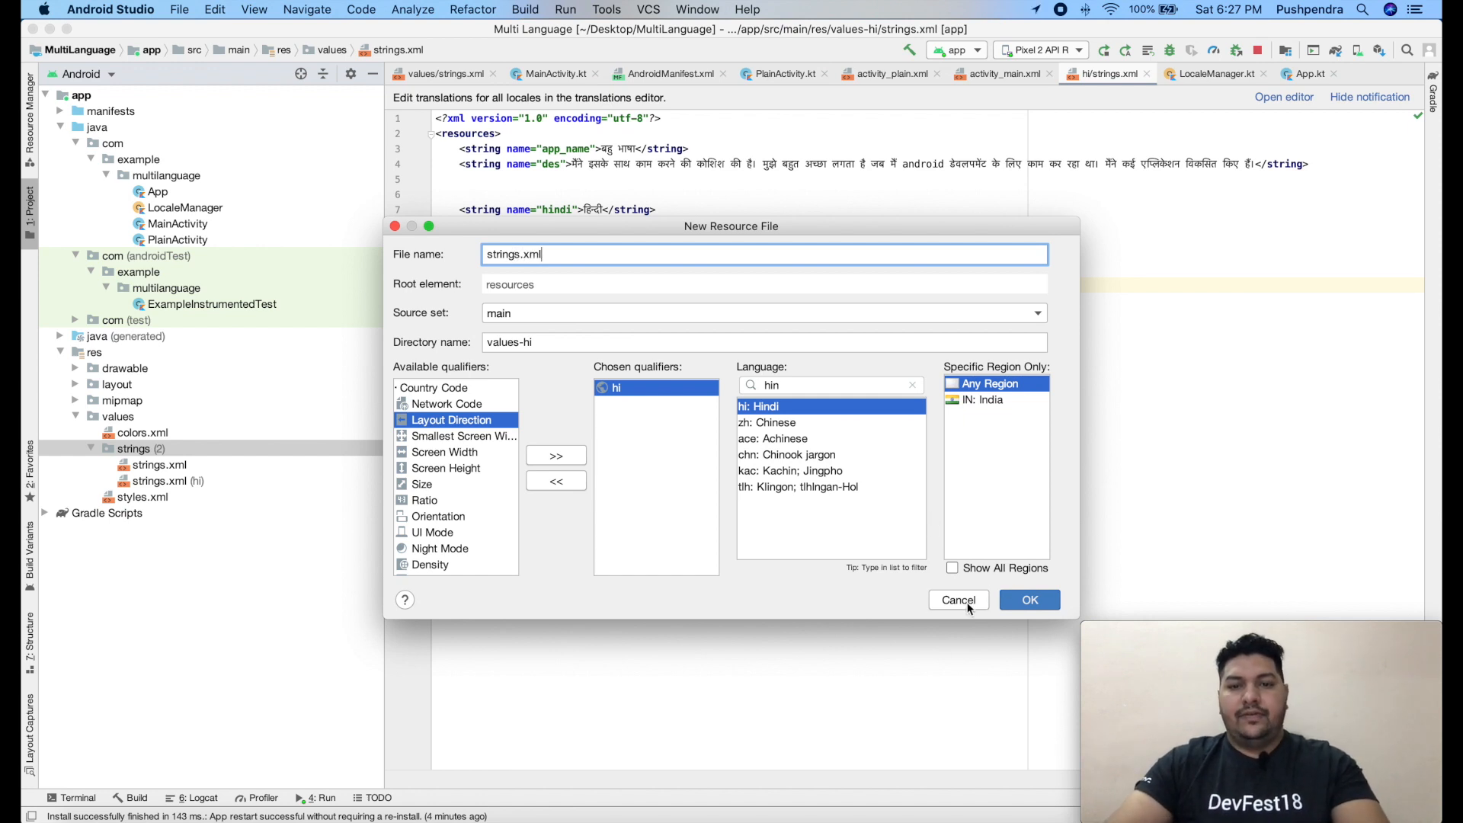
{"action": "left_click", "coordinate": [958, 599]}
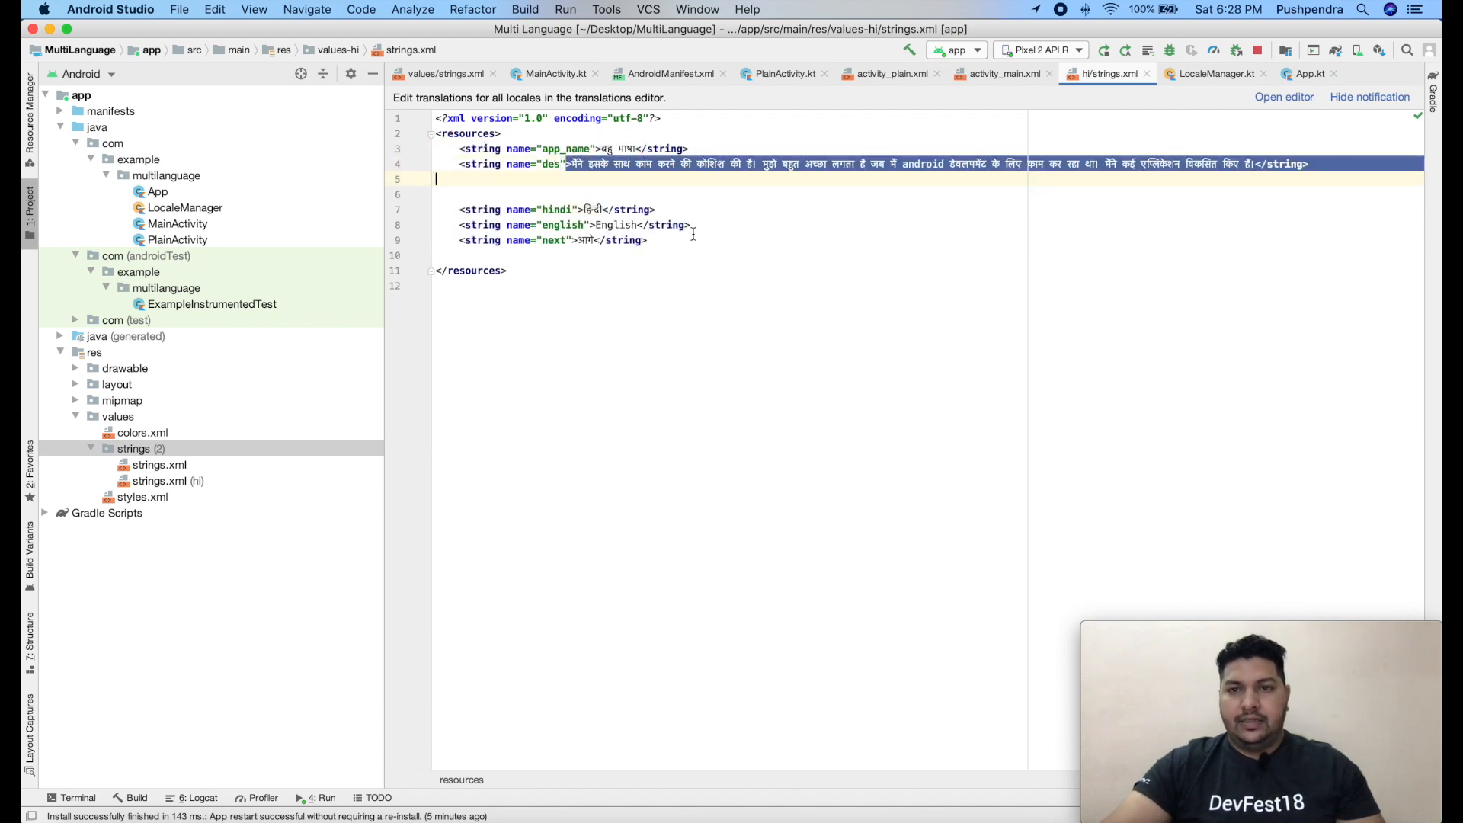
Point out the english string, the default strings.xml, and return to MainActivity.kt.
{"action": "left_click", "coordinate": [593, 224]}
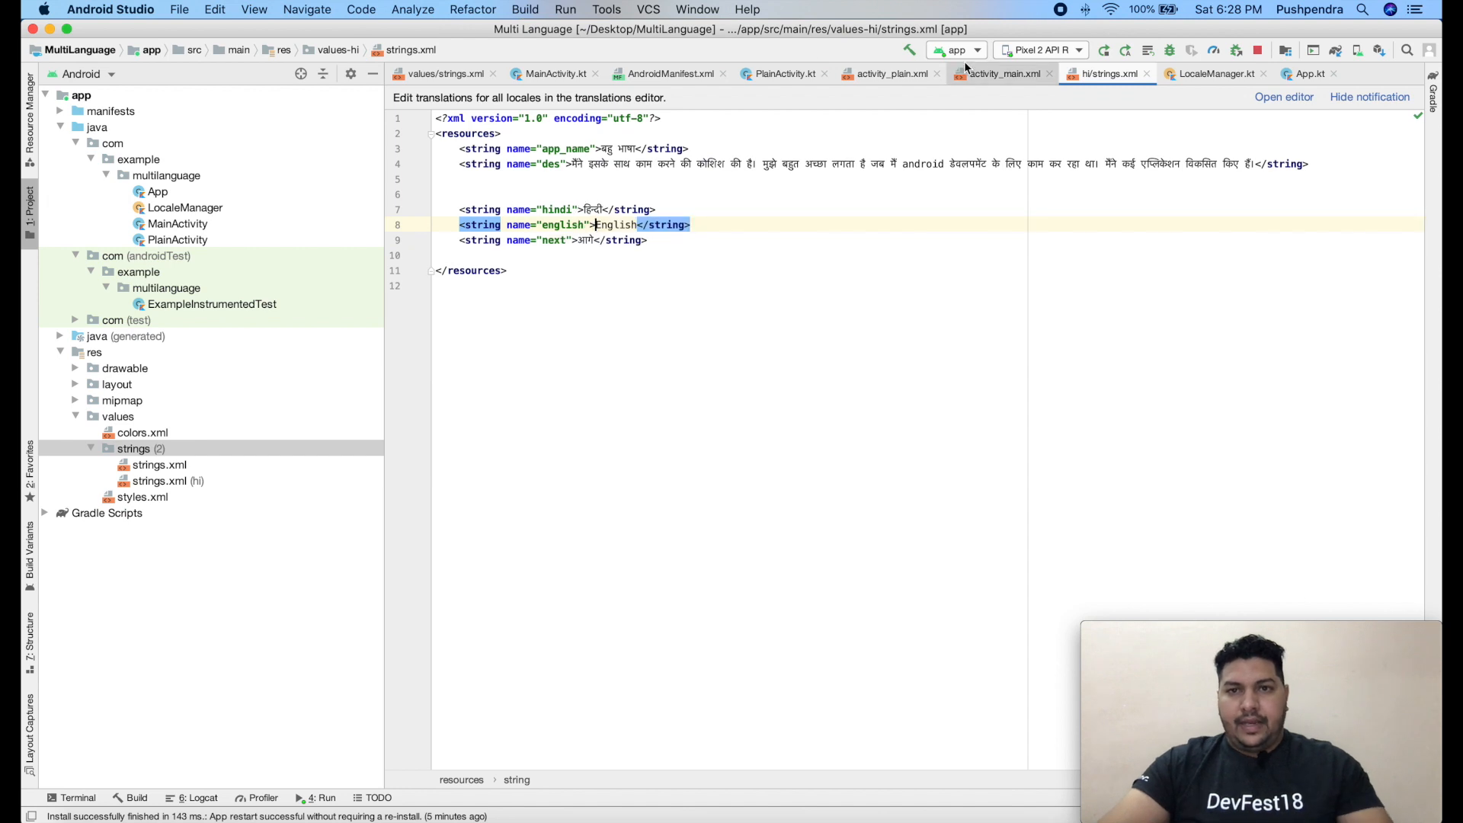
{"action": "left_click", "coordinate": [160, 465]}
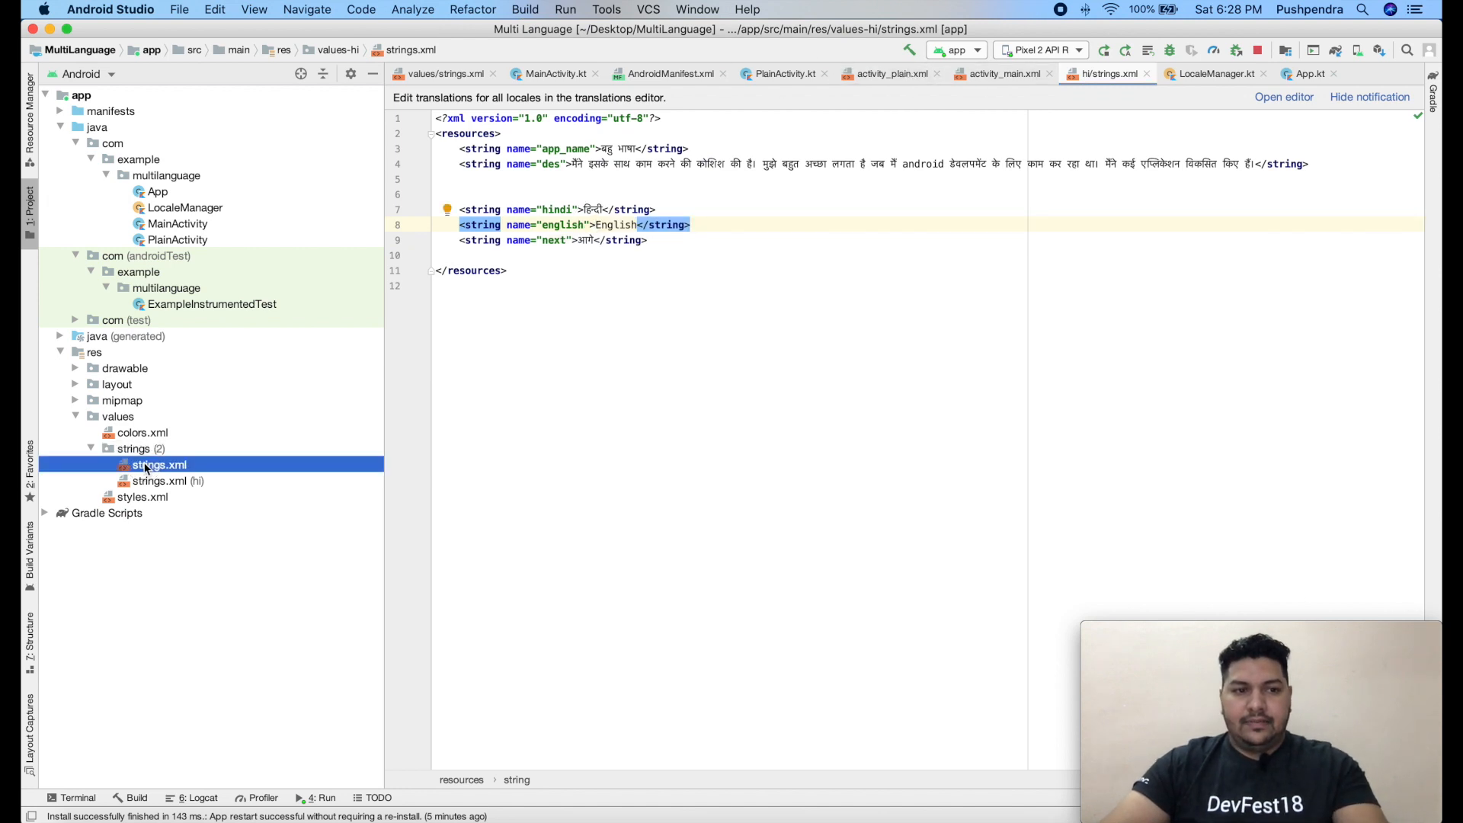
{"action": "left_click", "coordinate": [159, 465]}
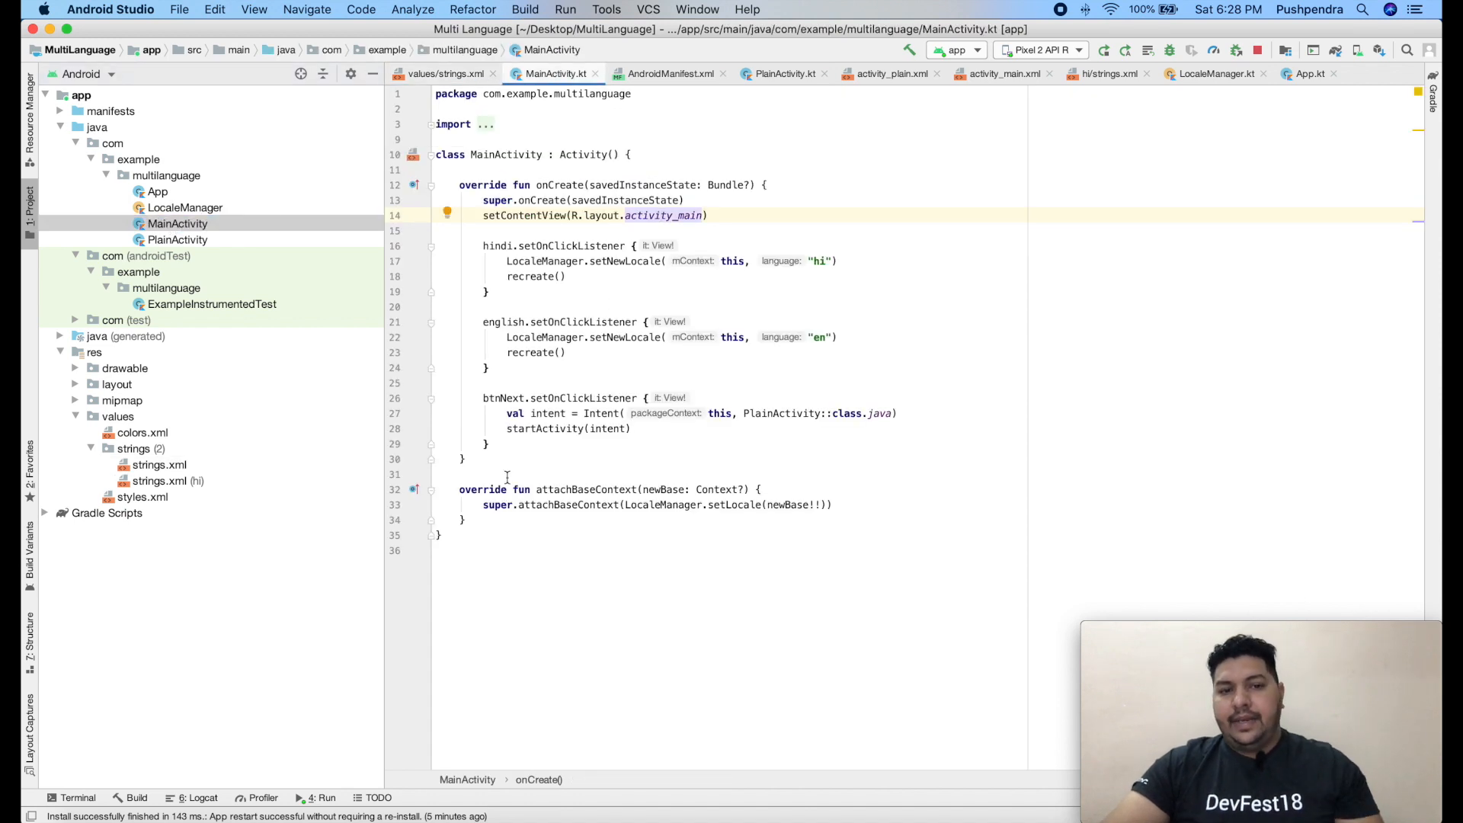
Highlight newBase in attachBaseContext and launch a debug build on the emulator.
{"action": "left_click", "coordinate": [466, 519]}
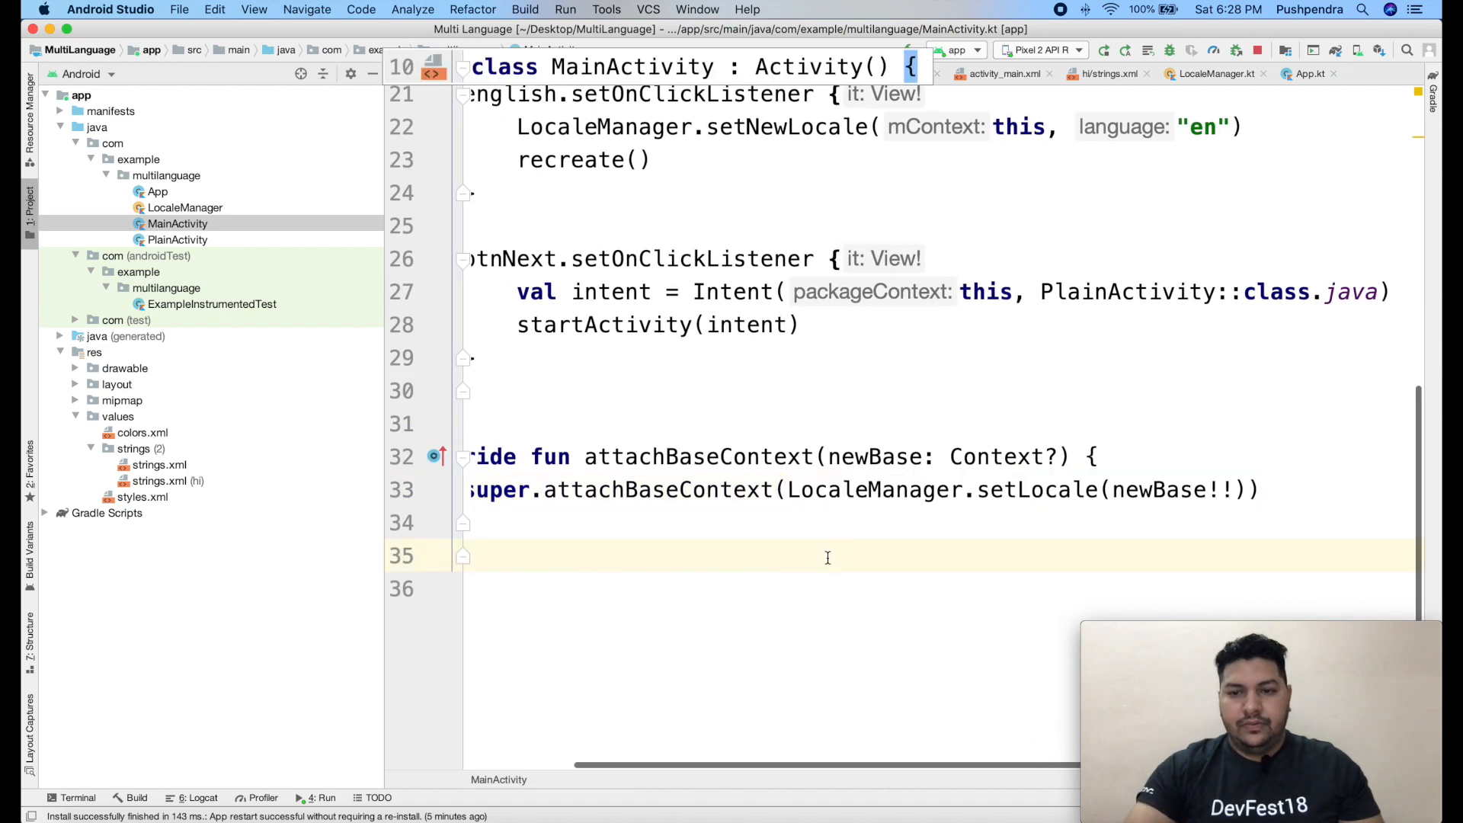
{"action": "double_click", "coordinate": [874, 489]}
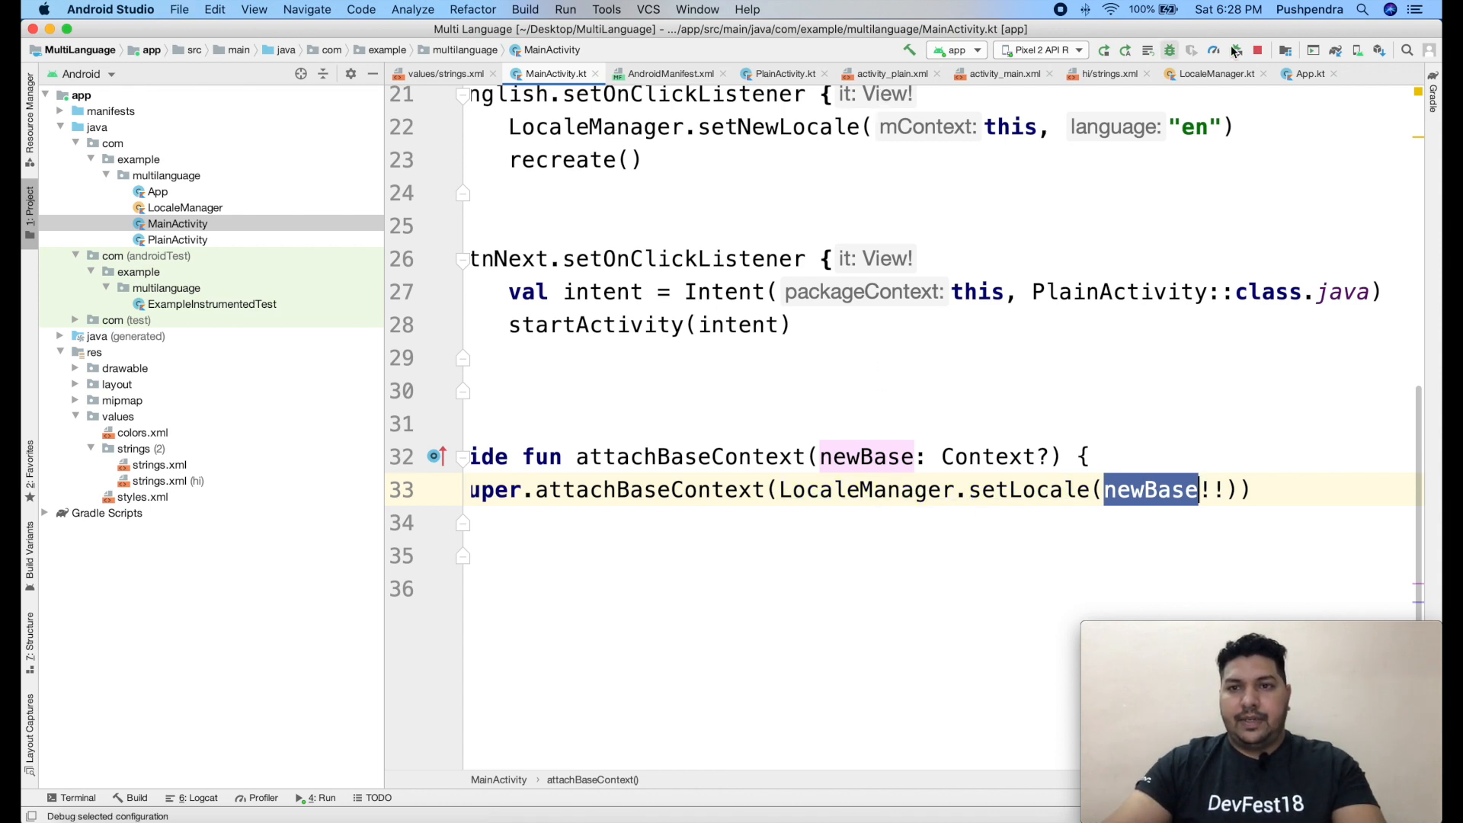
{"action": "left_click", "coordinate": [1103, 50]}
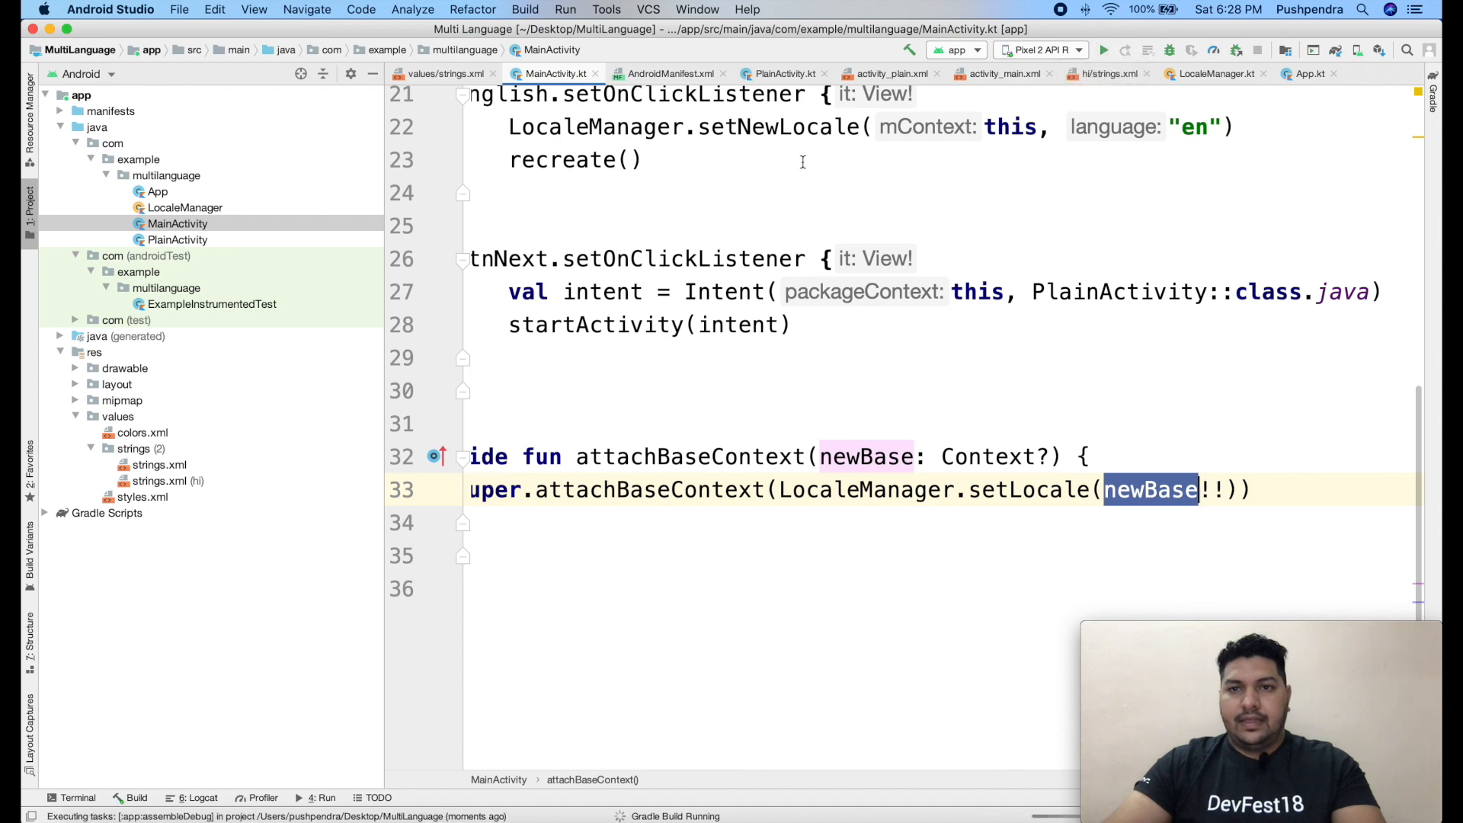
In the emulator, switch the app to Hindi and move on via आगे to the second screen.
{"action": "left_click", "coordinate": [1104, 50]}
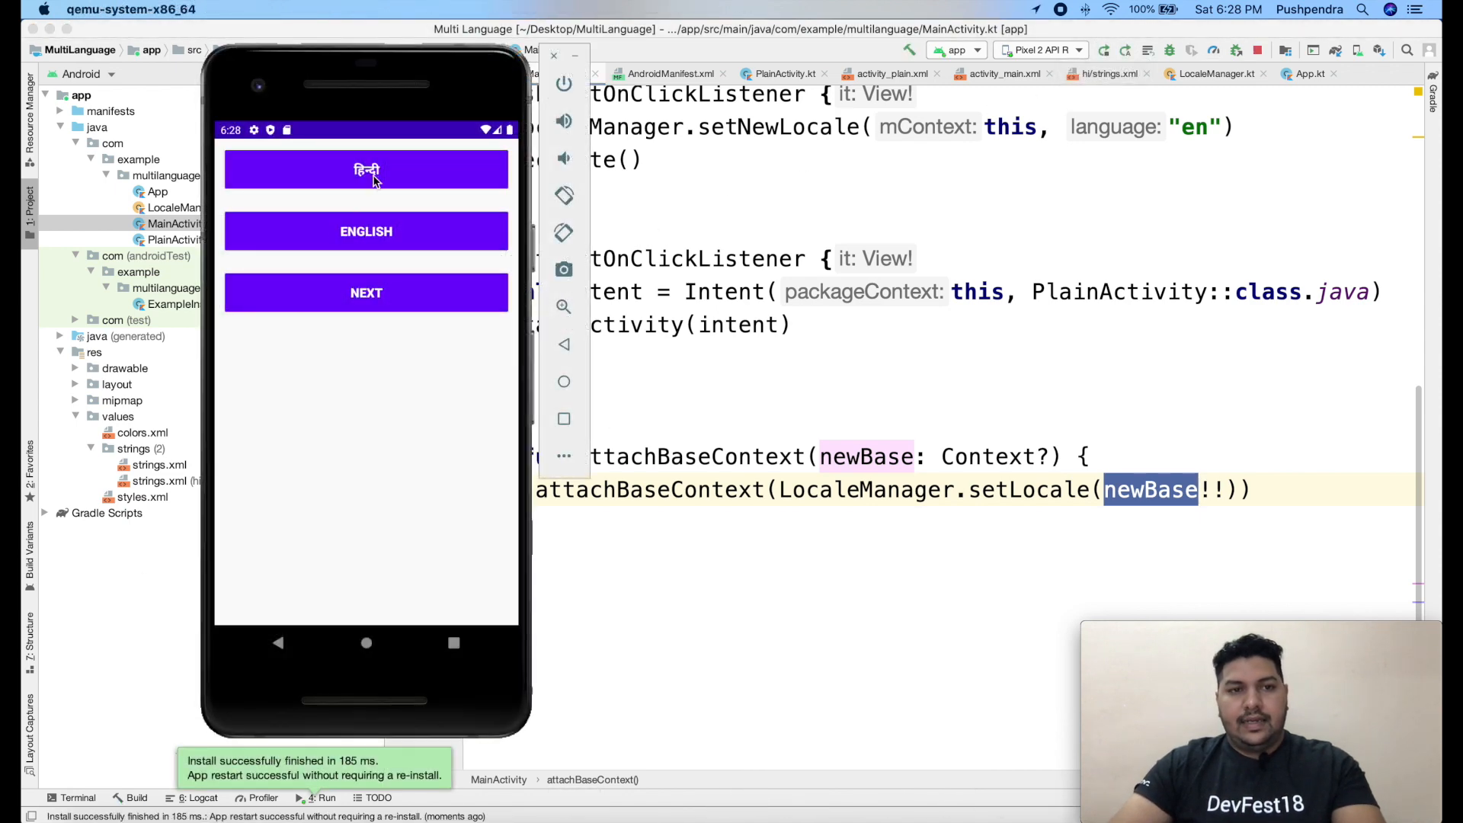
{"action": "left_click", "coordinate": [366, 169]}
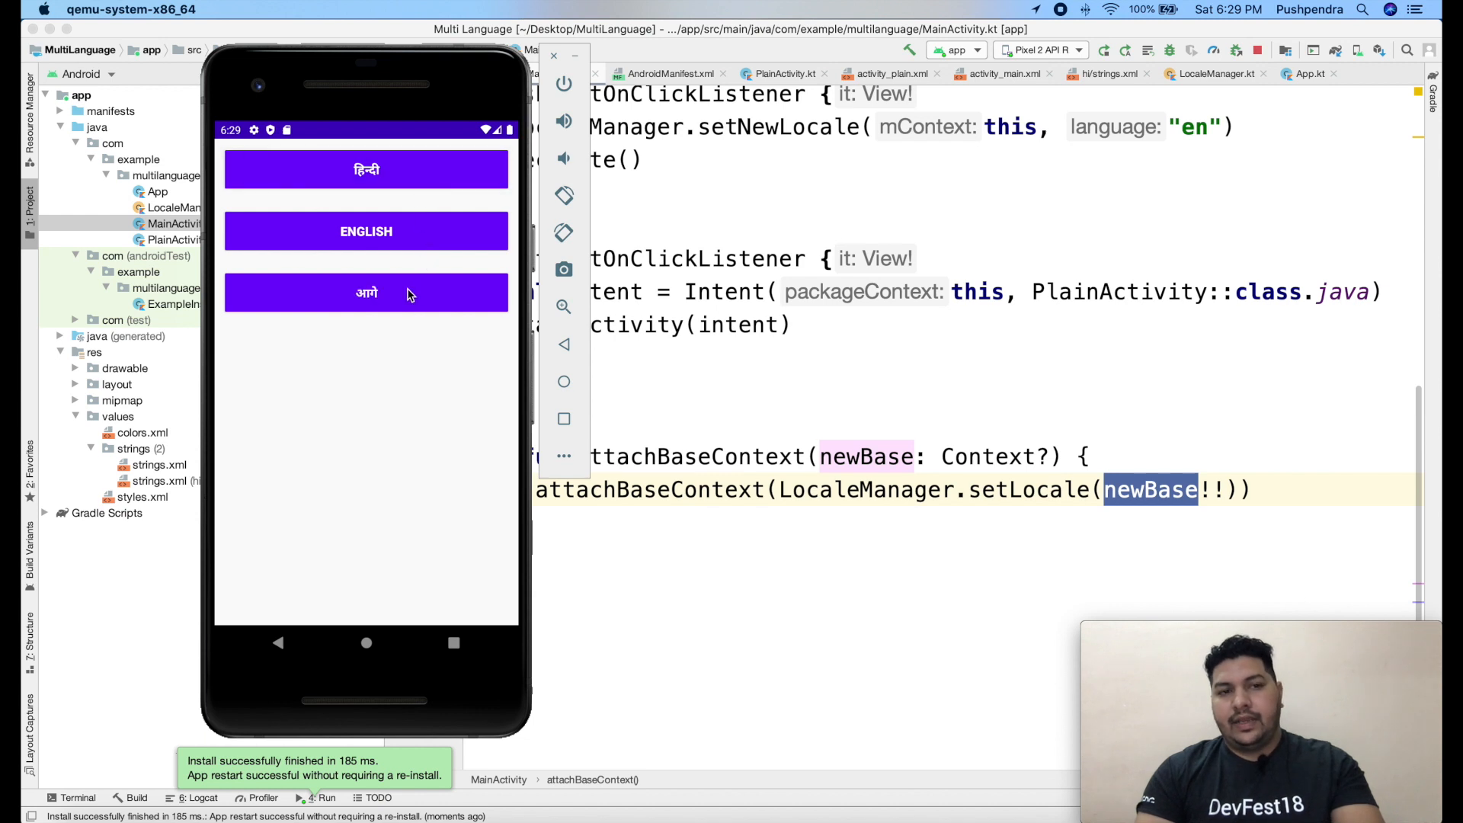
{"action": "left_click", "coordinate": [366, 293]}
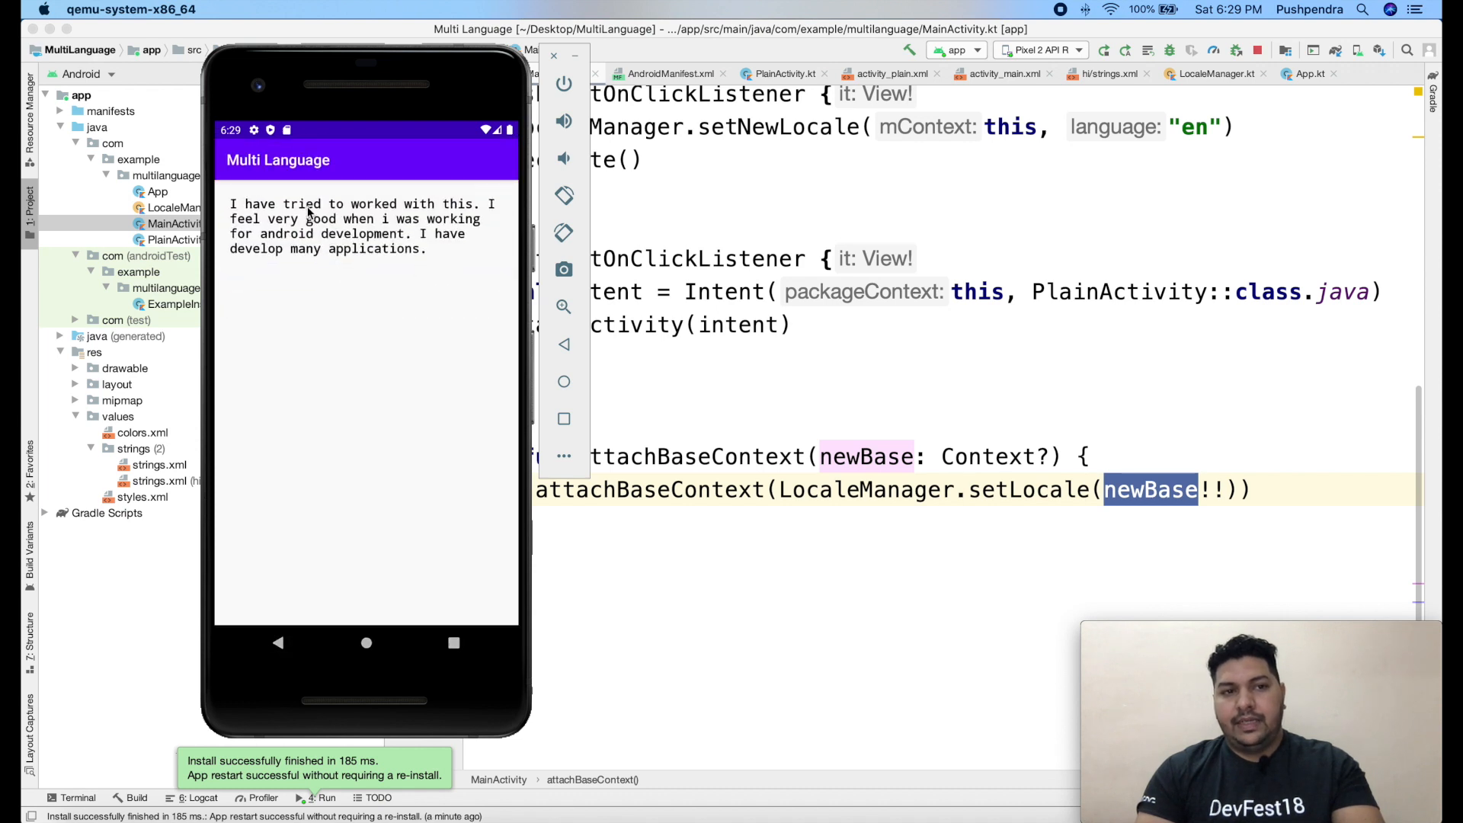
{"action": "mouse_move", "coordinate": [747, 436]}
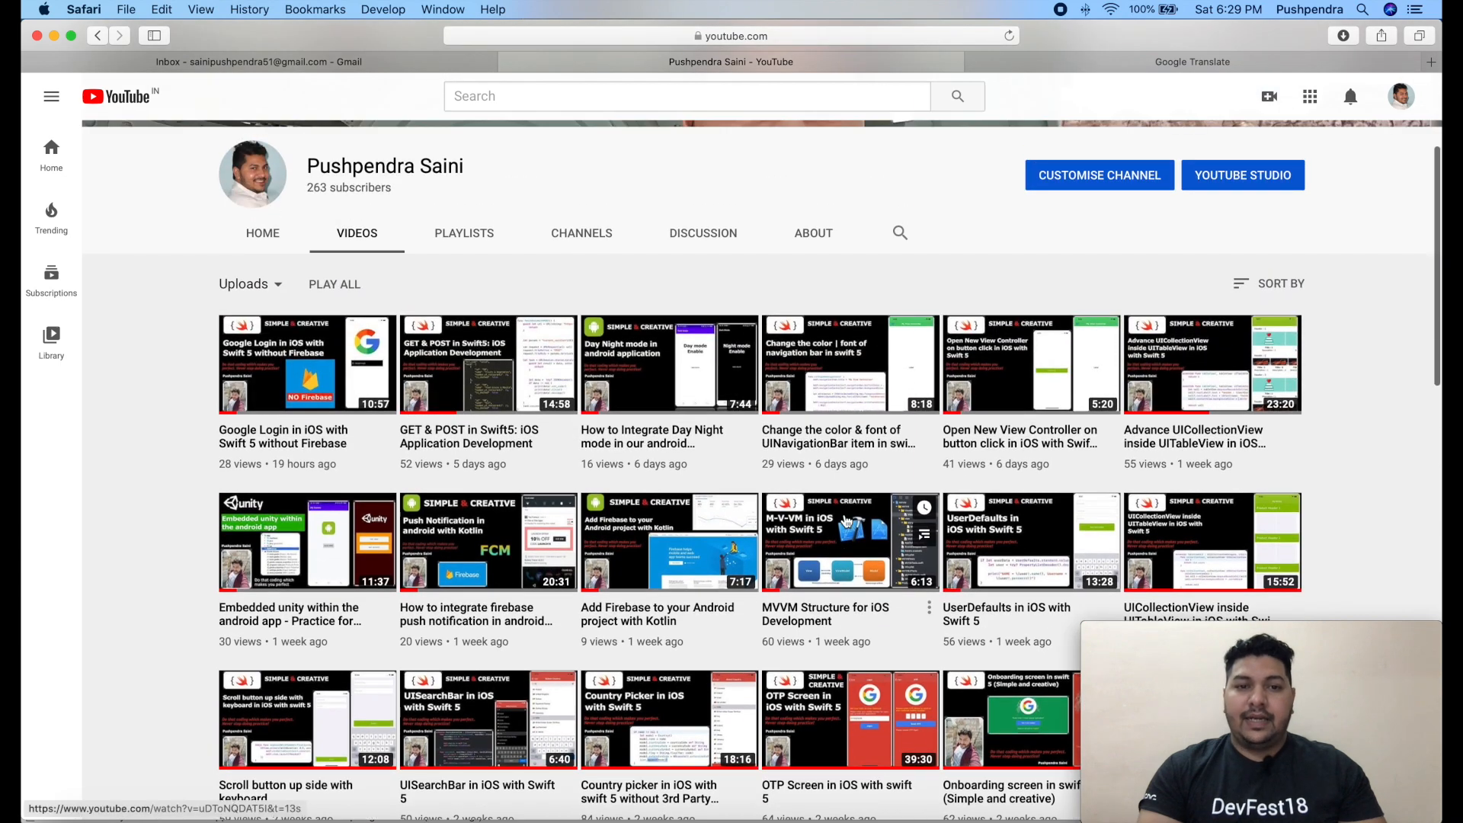
Scroll down through the YouTube channel's uploaded tutorial videos.
{"action": "scroll", "scroll_direction": "down", "scroll_amount": 3}
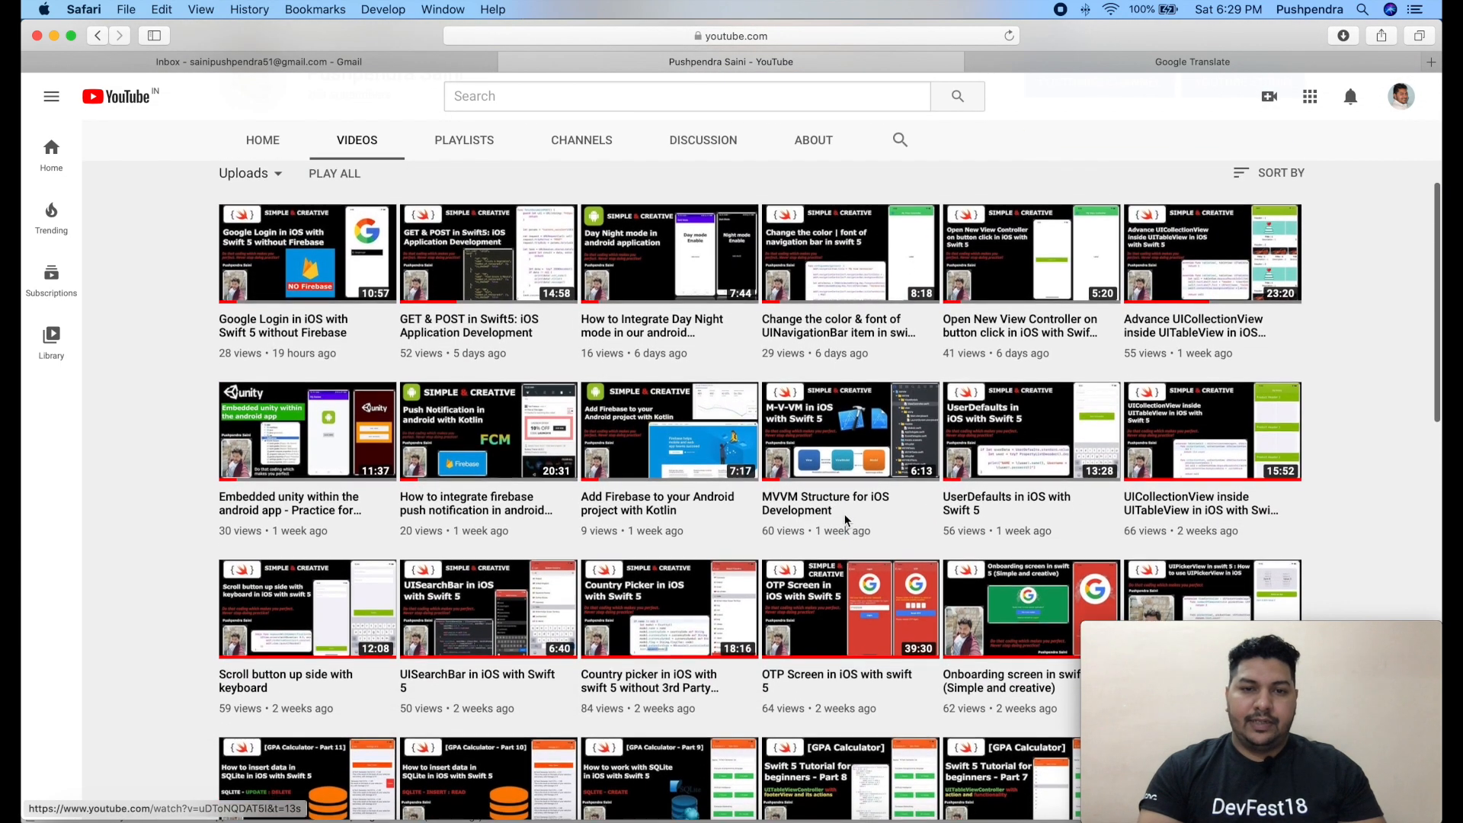